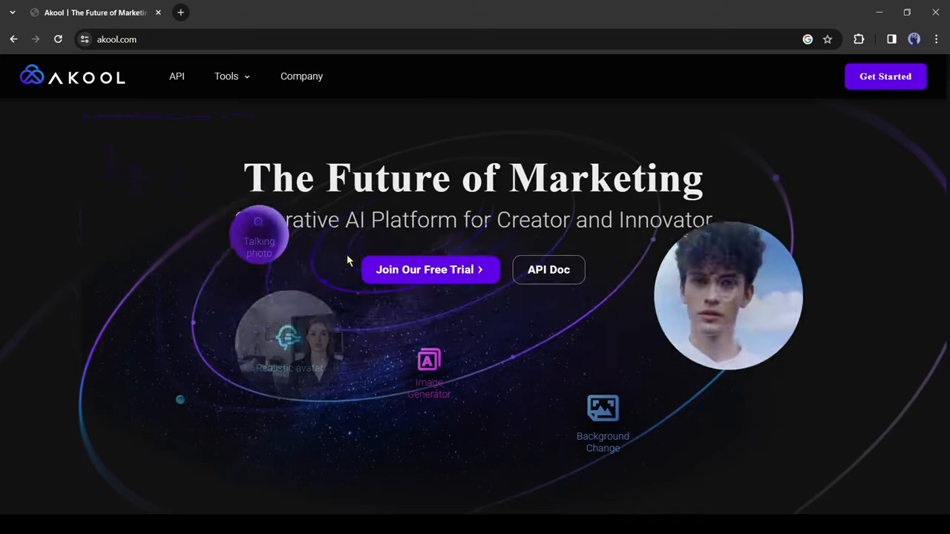
# Browse the Image Generator and Face Swap showcases, then reveal the Tools menu listing Akool's tools.
pyautogui.scroll(-3)
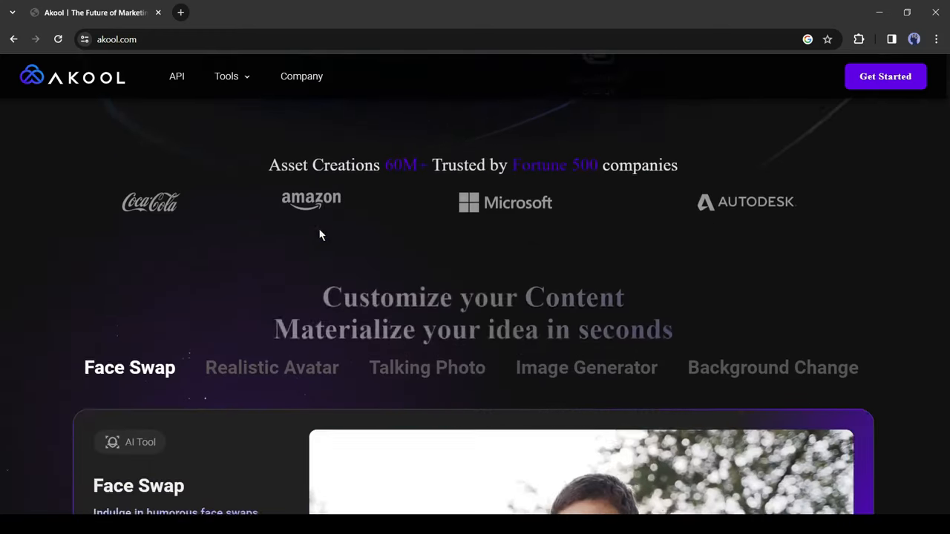
pyautogui.scroll(-3)
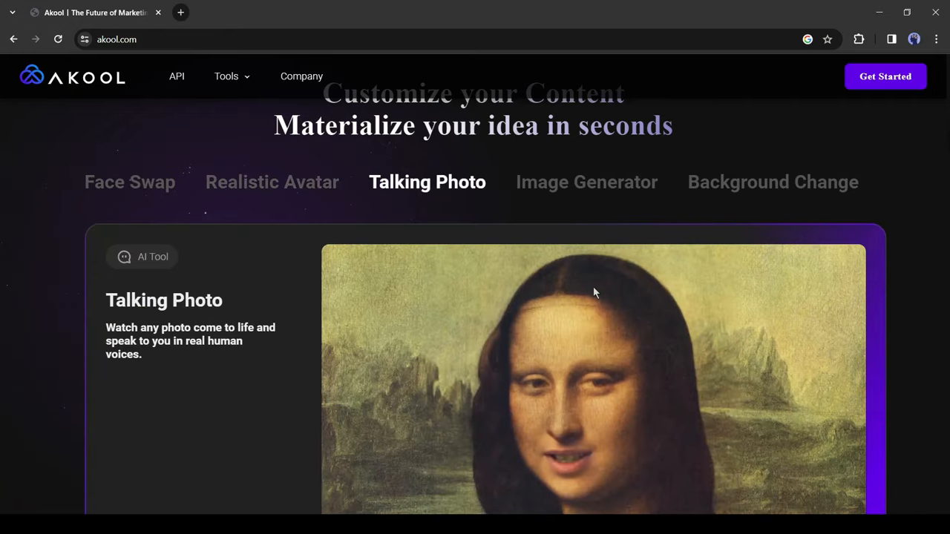
pyautogui.click(586, 181)
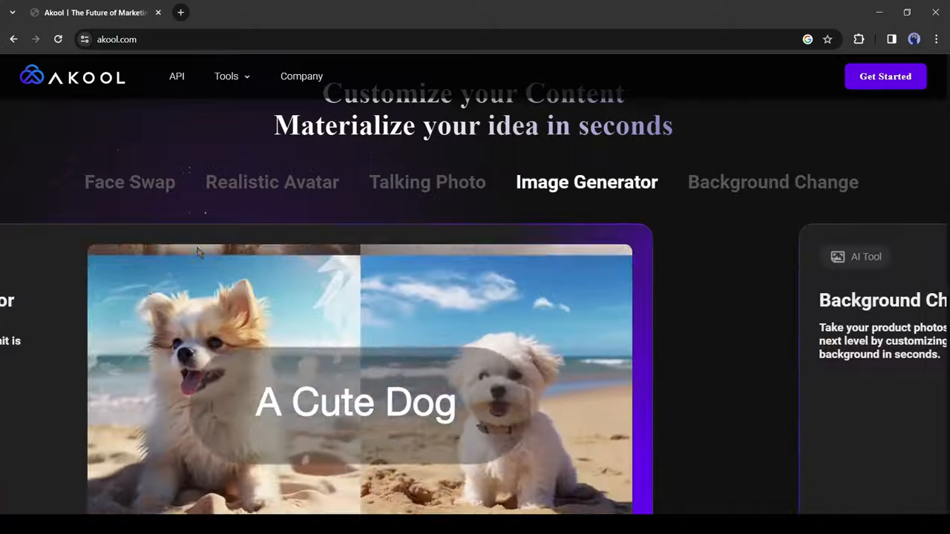
pyautogui.click(130, 181)
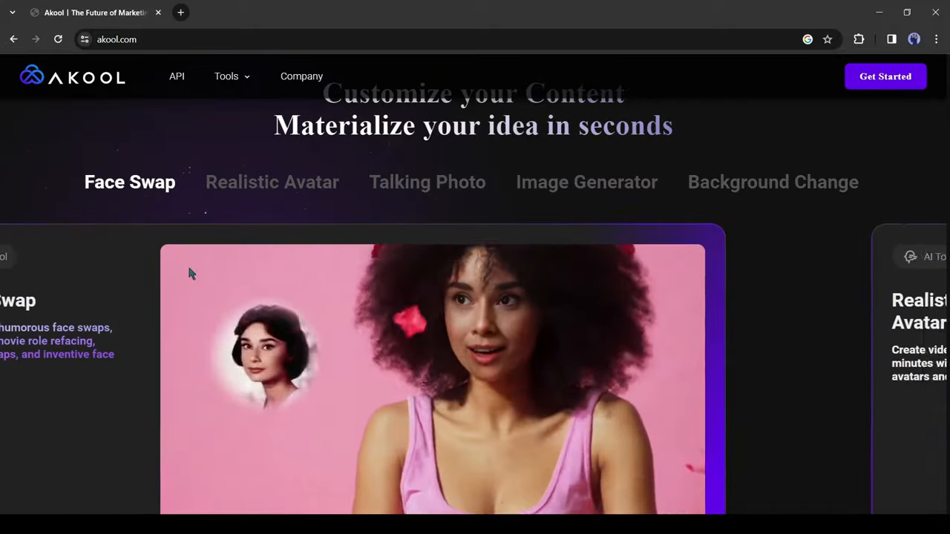
pyautogui.click(226, 76)
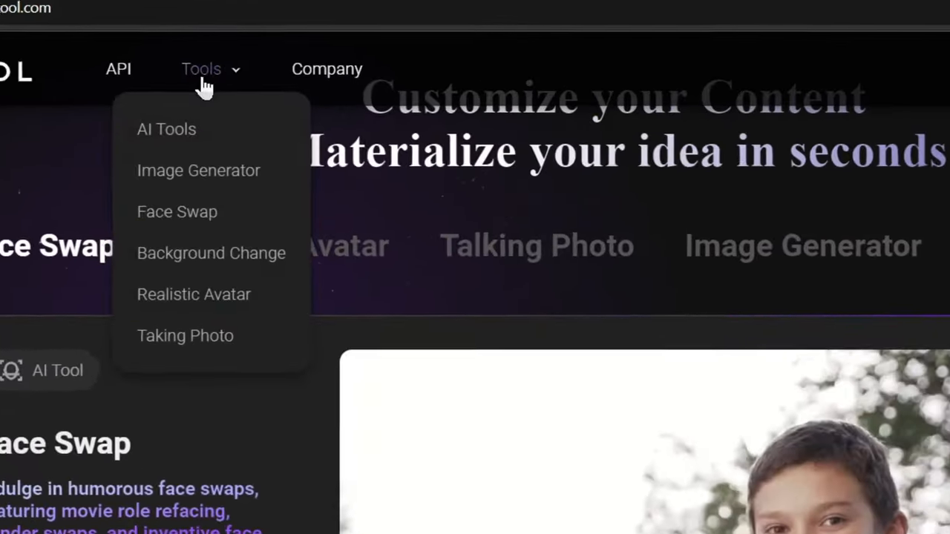
# Launch the Face Swap platform from Tools and sign in with a Google account.
pyautogui.click(177, 211)
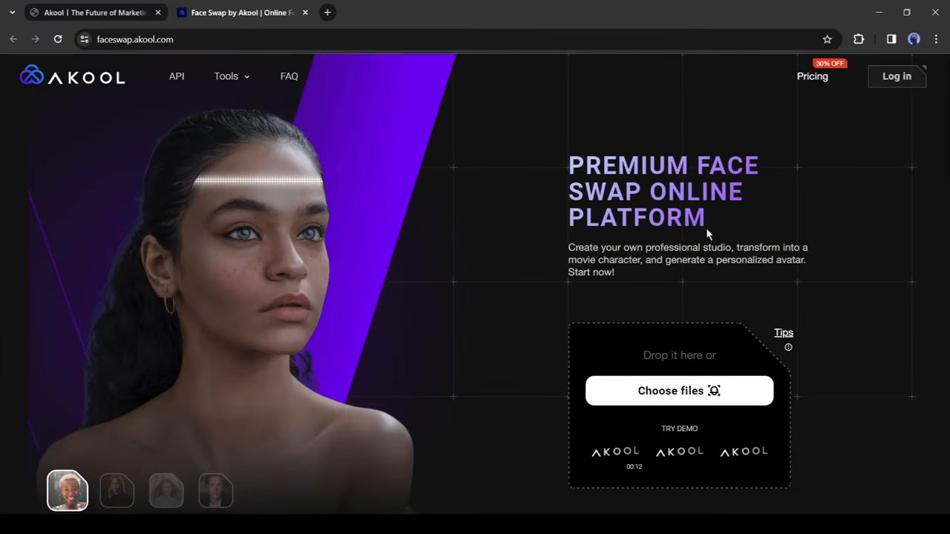
pyautogui.click(116, 490)
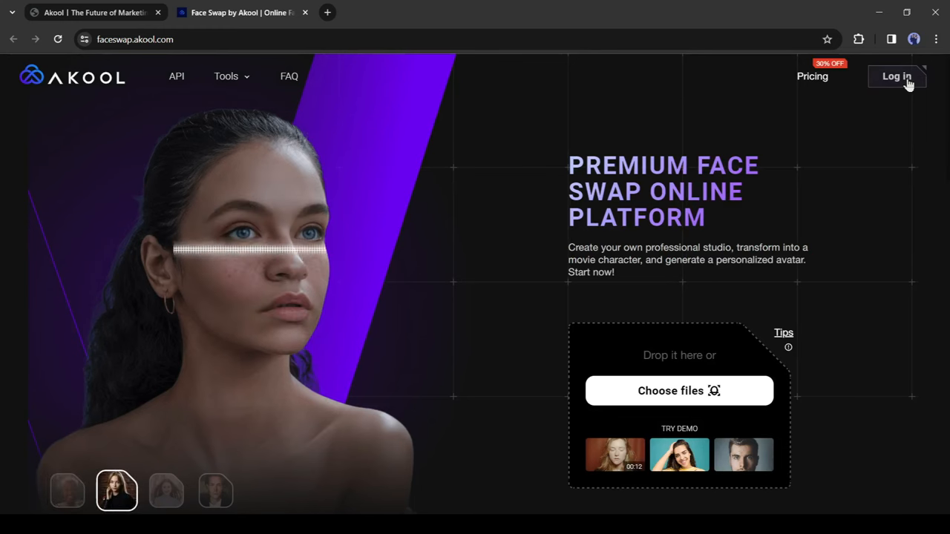
pyautogui.click(896, 76)
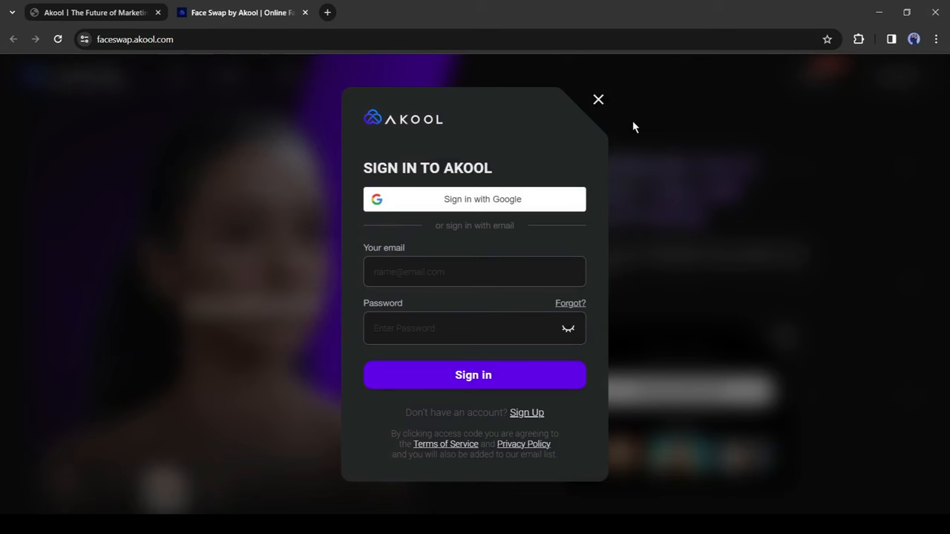
pyautogui.click(598, 98)
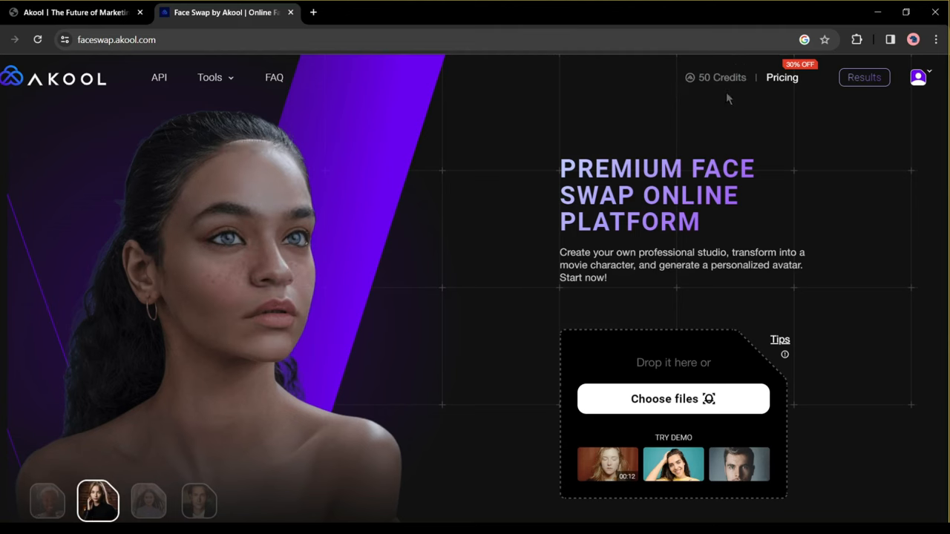
pyautogui.click(149, 500)
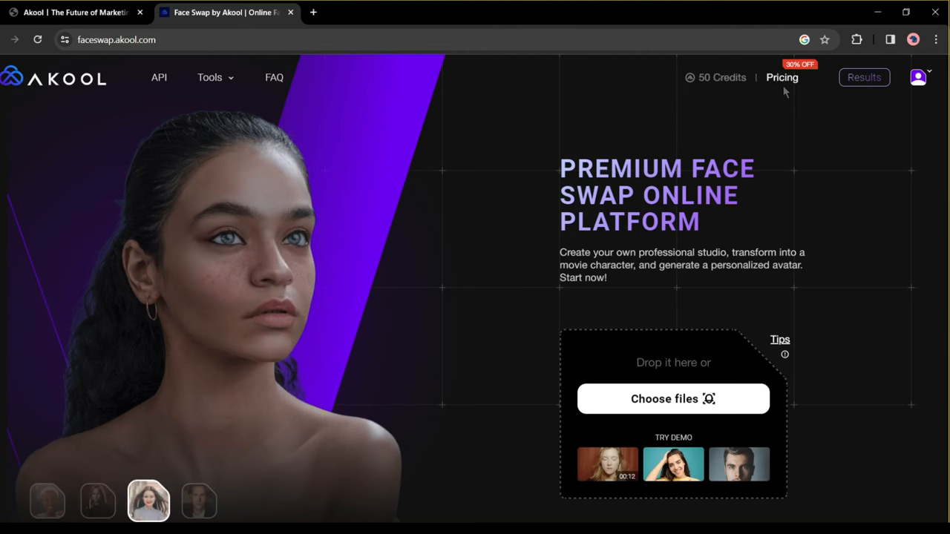
# Review the subscription pricing plans and dismiss the popup.
pyautogui.click(780, 78)
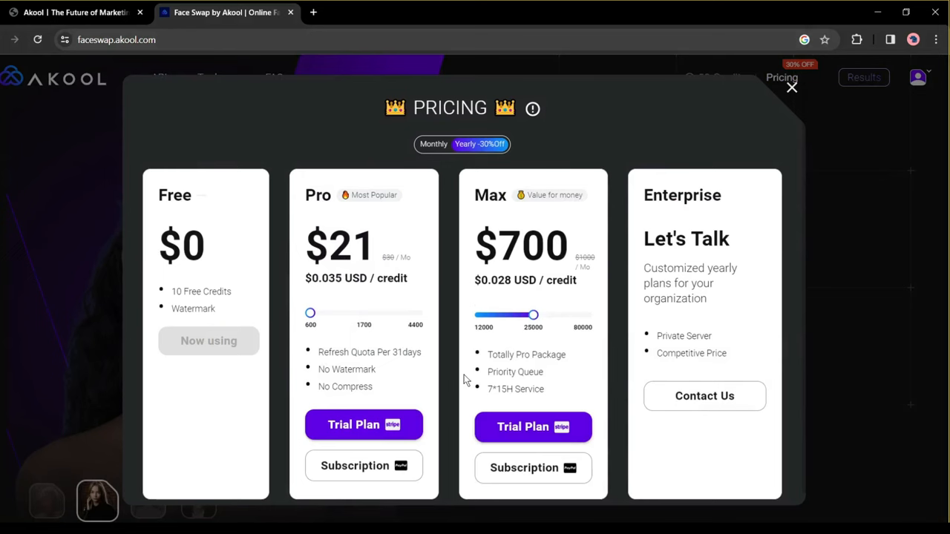
pyautogui.click(791, 87)
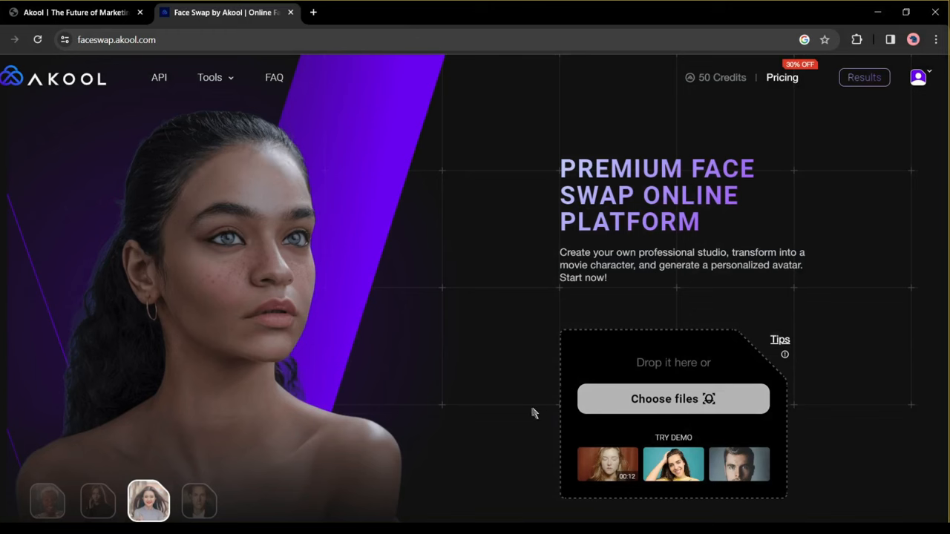
# Upload the sofa video and load it into the editor so its four faces are detected.
pyautogui.click(198, 501)
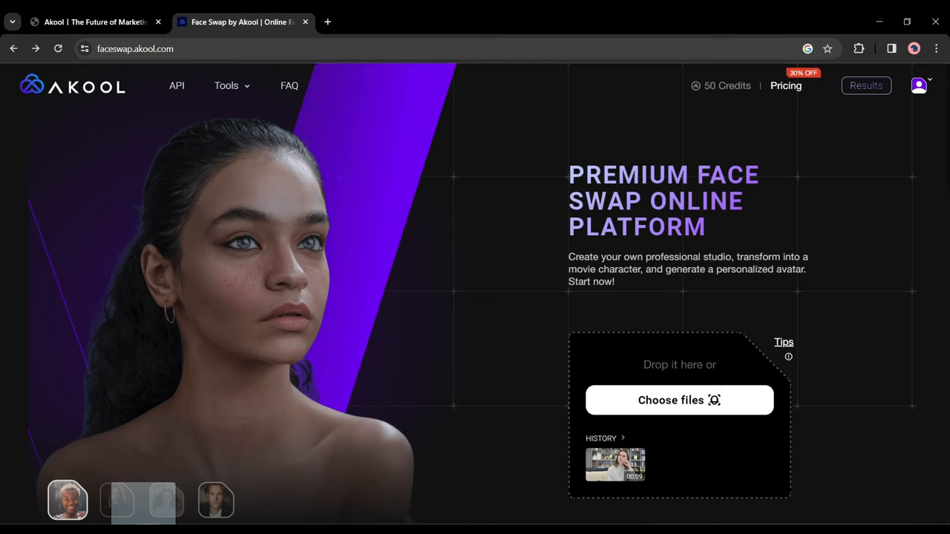
pyautogui.click(215, 499)
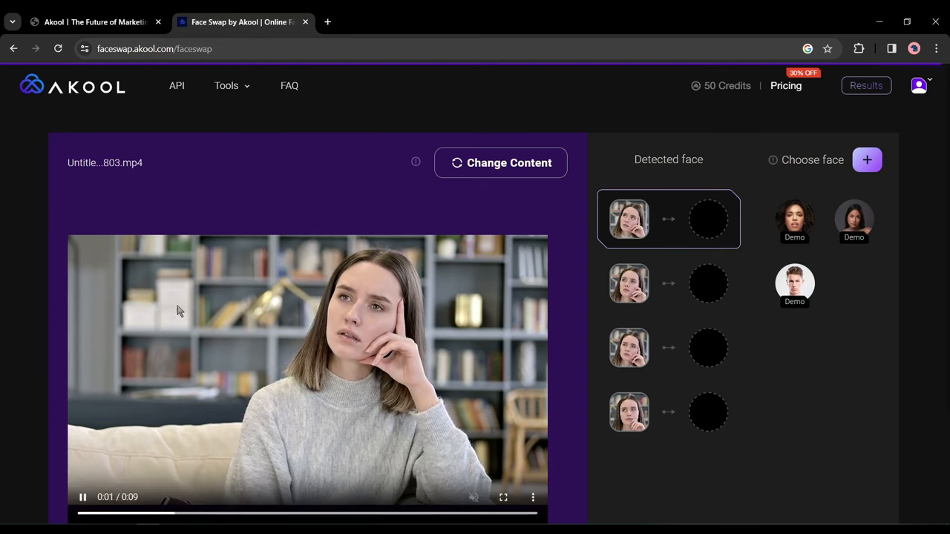
# Upload a new face photo and assign it to all four detected faces for the swap.
pyautogui.scroll(-3)
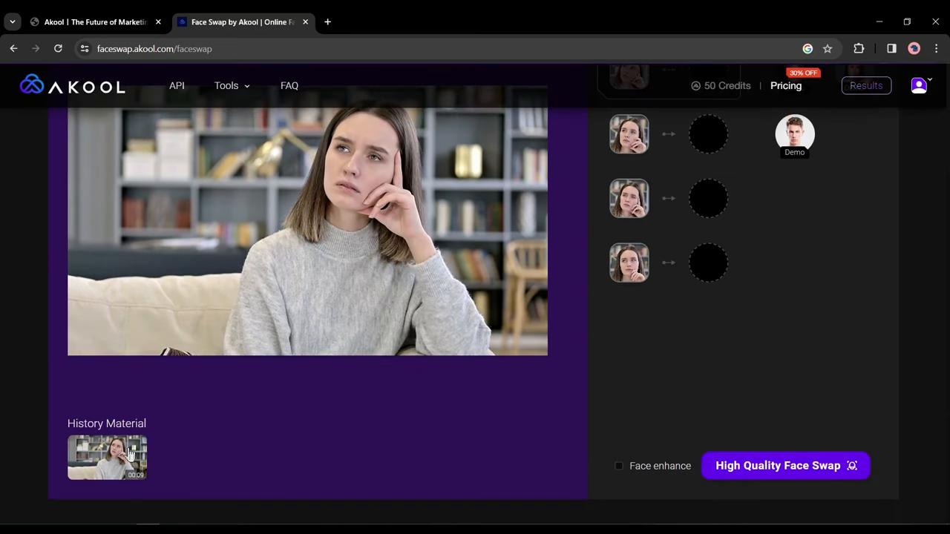
pyautogui.scroll(-3)
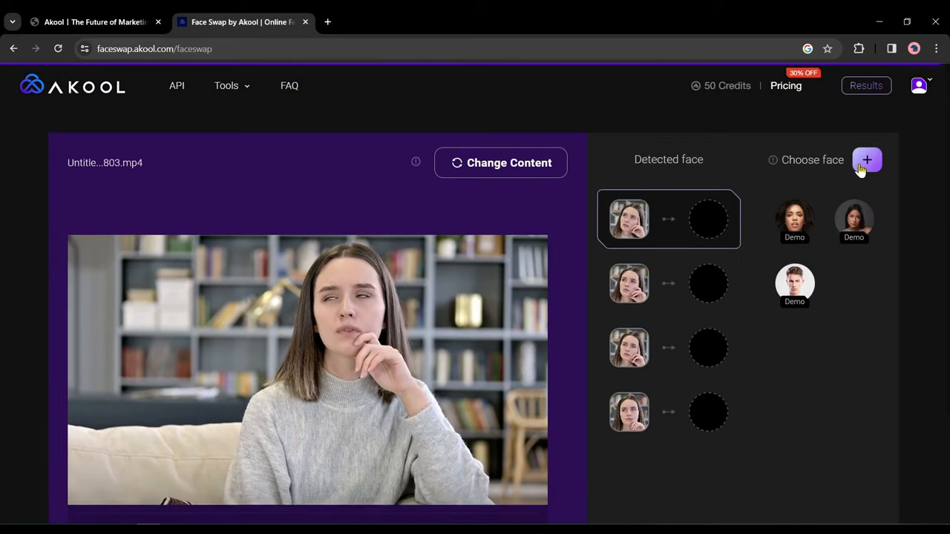
pyautogui.click(794, 285)
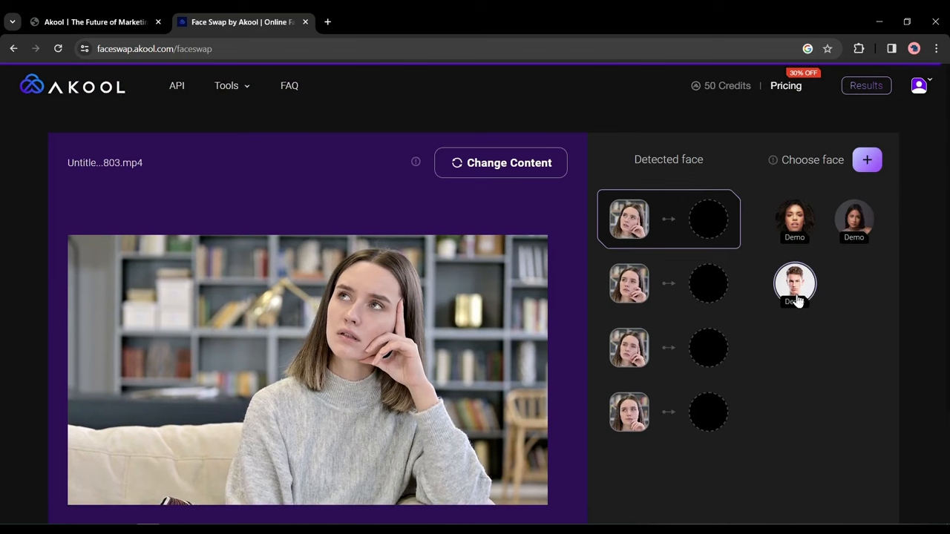
pyautogui.click(866, 160)
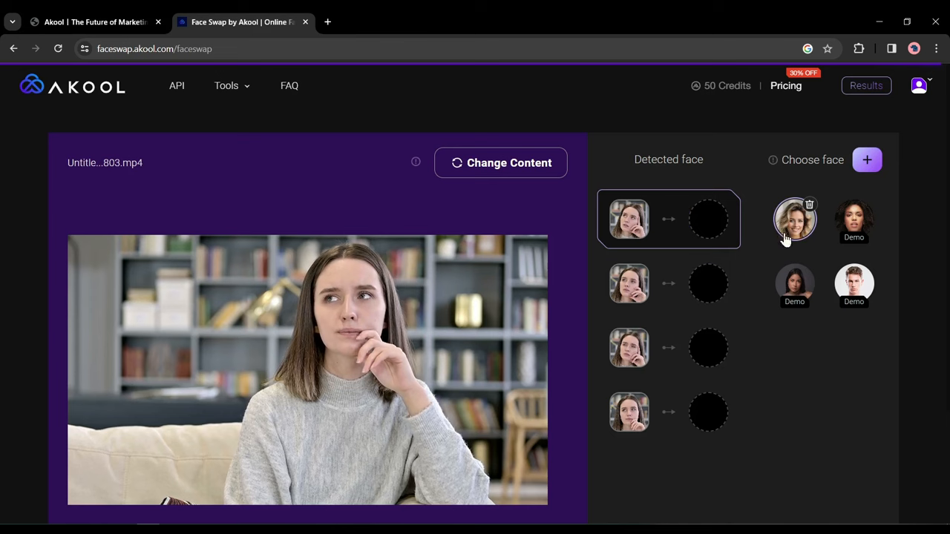
pyautogui.click(796, 219)
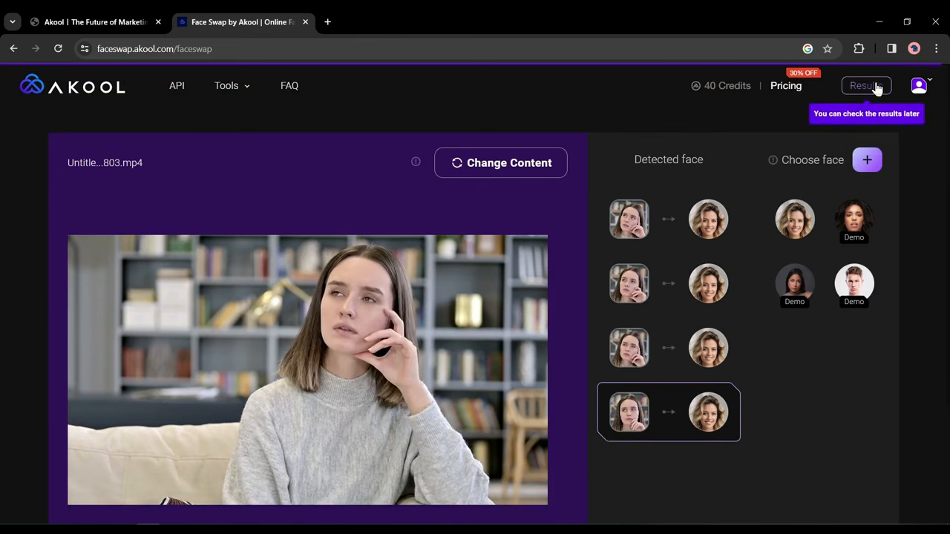
# View the Swap Results page and preview the finished face-swapped video.
pyautogui.click(867, 85)
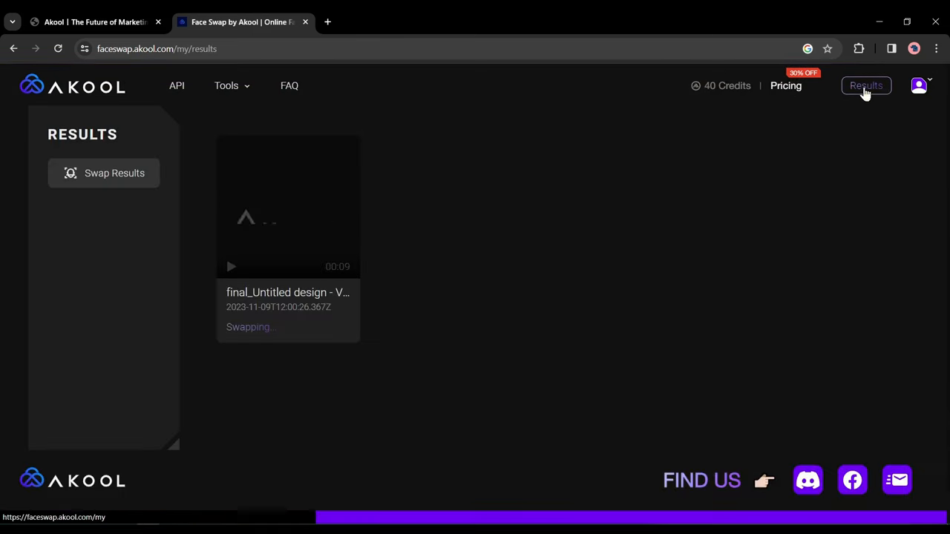
pyautogui.moveTo(320, 275)
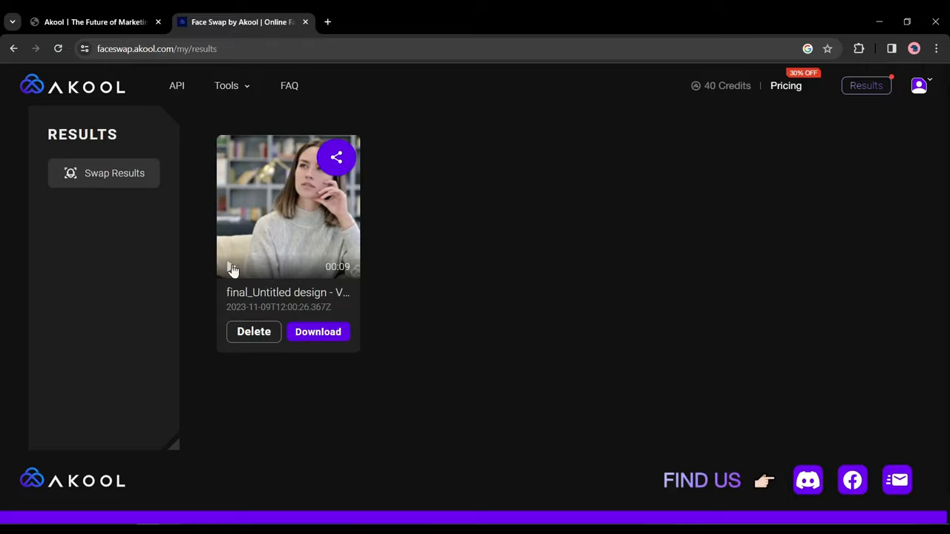
pyautogui.click(288, 205)
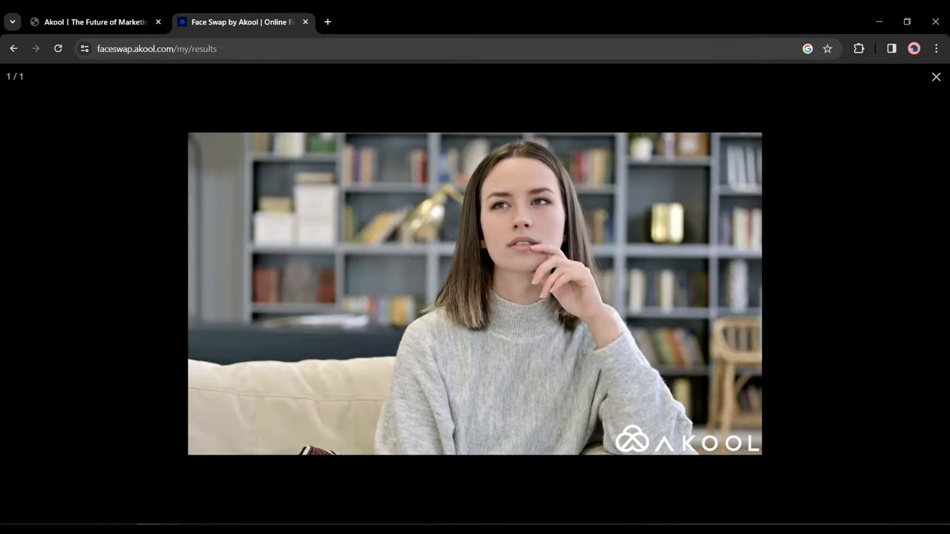
pyautogui.click(935, 77)
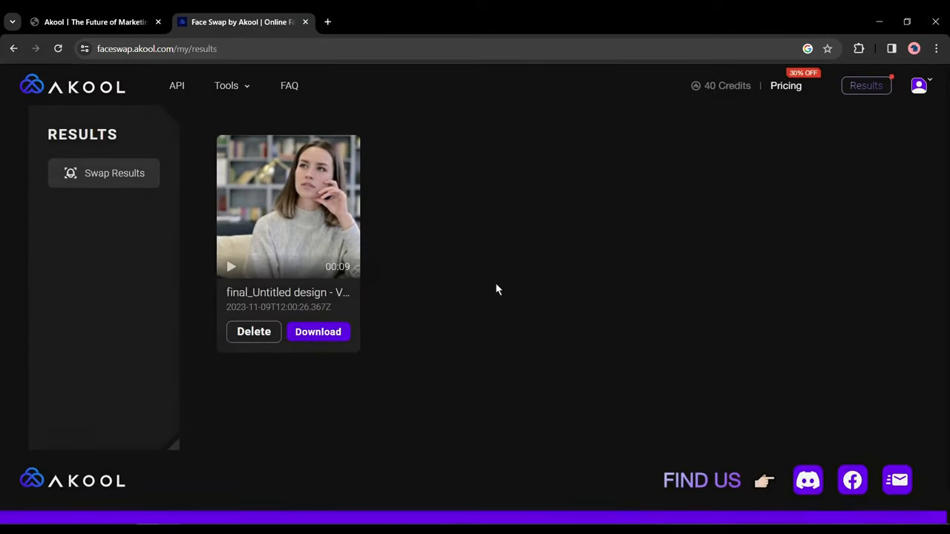
pyautogui.moveTo(324, 348)
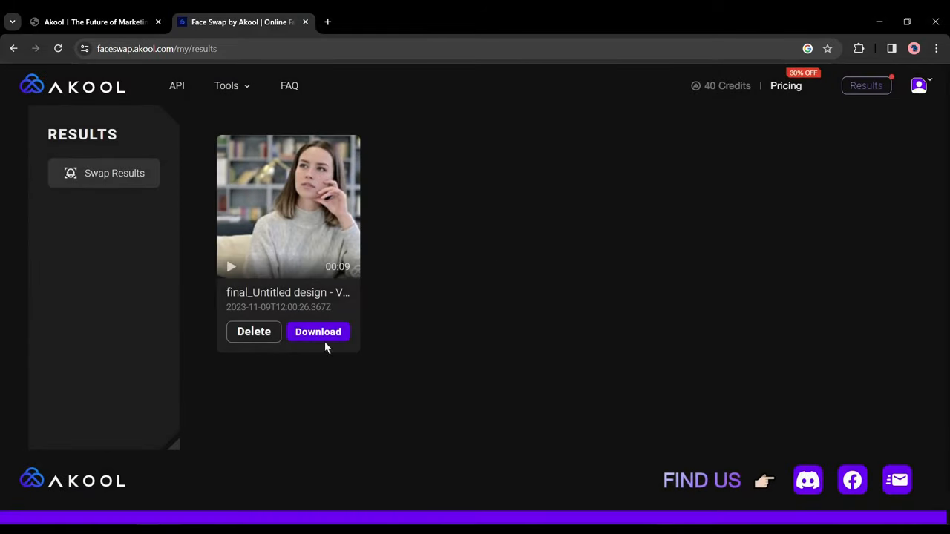
pyautogui.moveTo(38, 65)
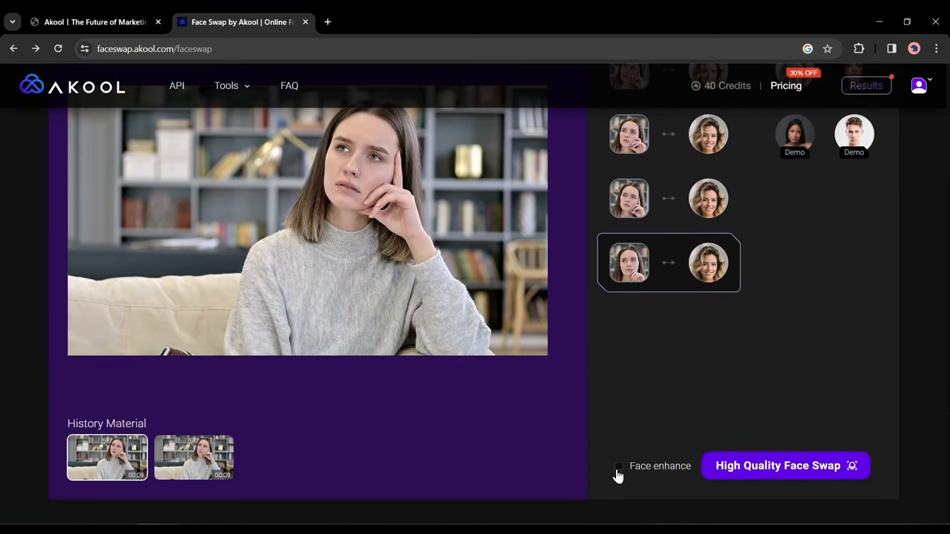
# Run a High Quality Face Swap with Face enhance on and check the new result at 30 credits.
pyautogui.click(619, 466)
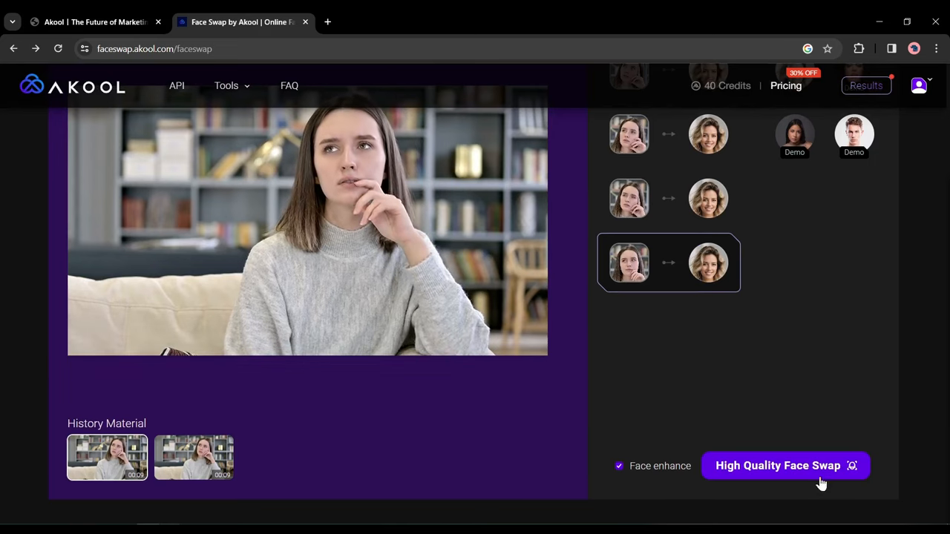
pyautogui.click(783, 466)
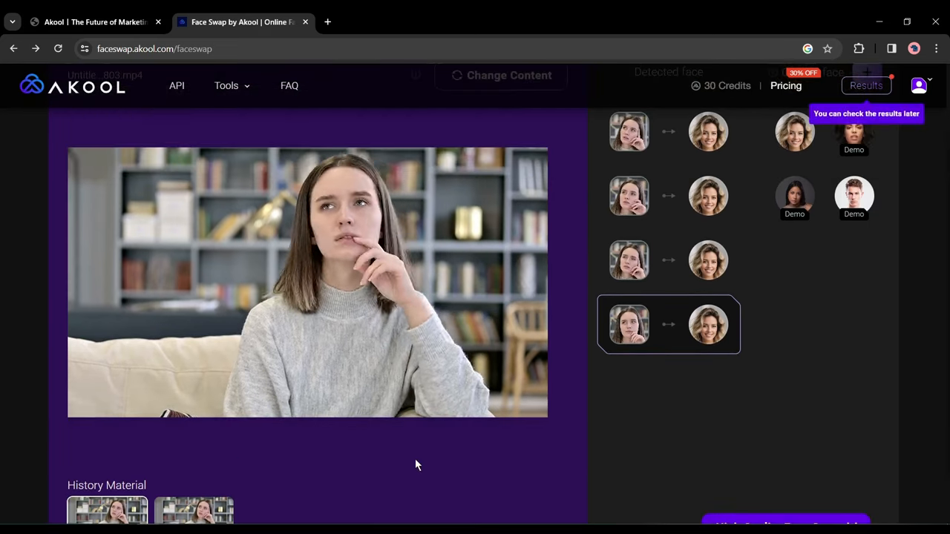
pyautogui.click(866, 84)
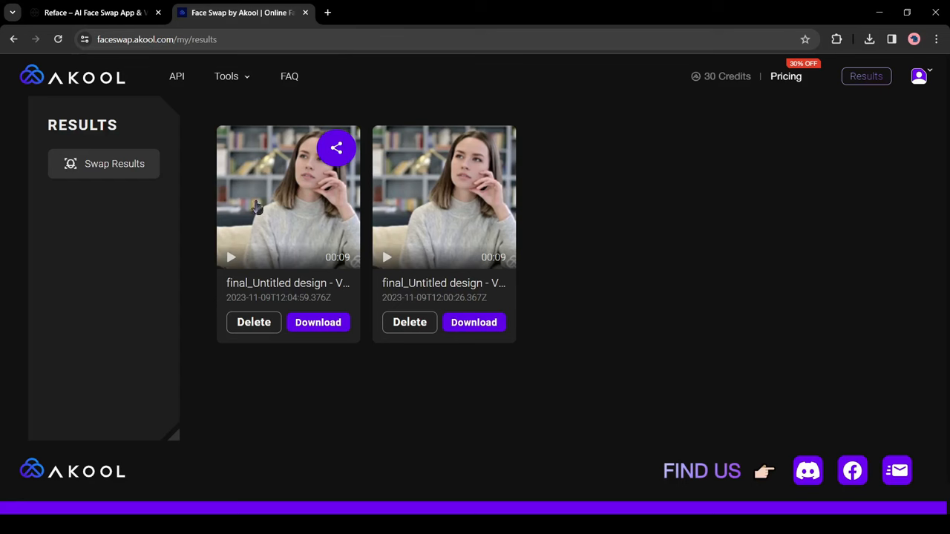
pyautogui.moveTo(371, 383)
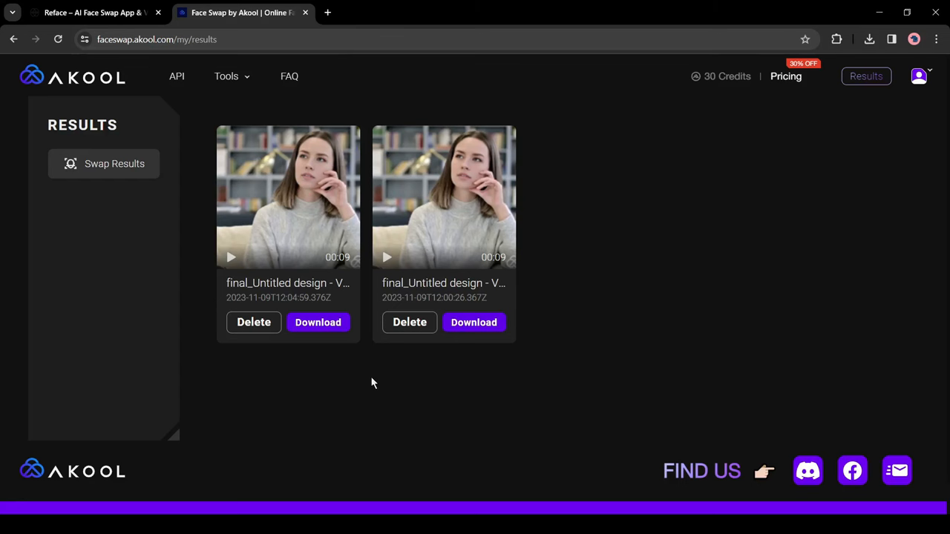
pyautogui.click(89, 12)
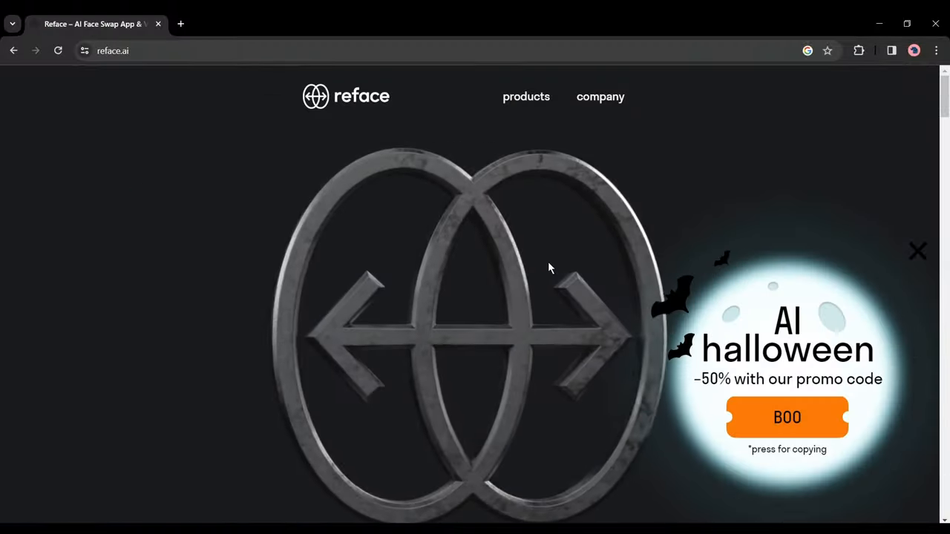
# Reach the products section on reface.ai and open the Unboring face swap page.
pyautogui.scroll(-3)
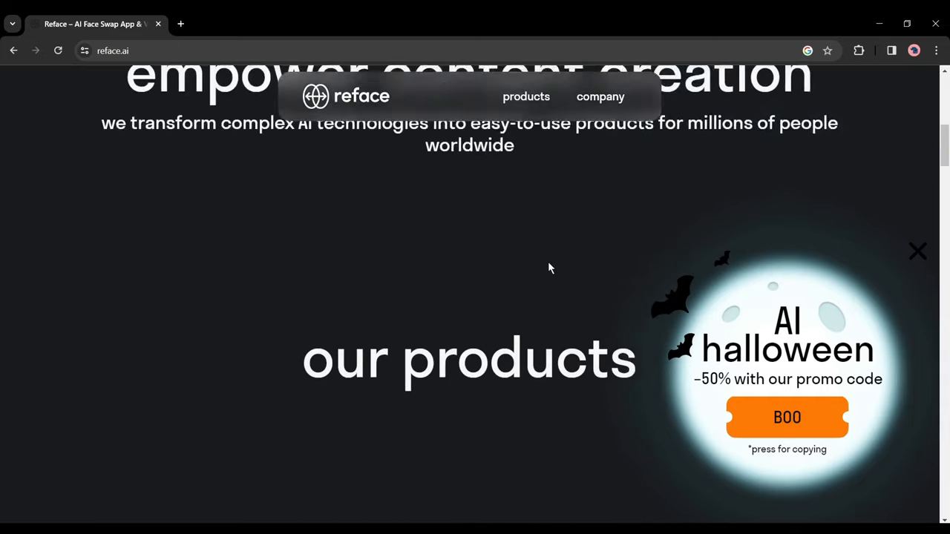
pyautogui.scroll(-3)
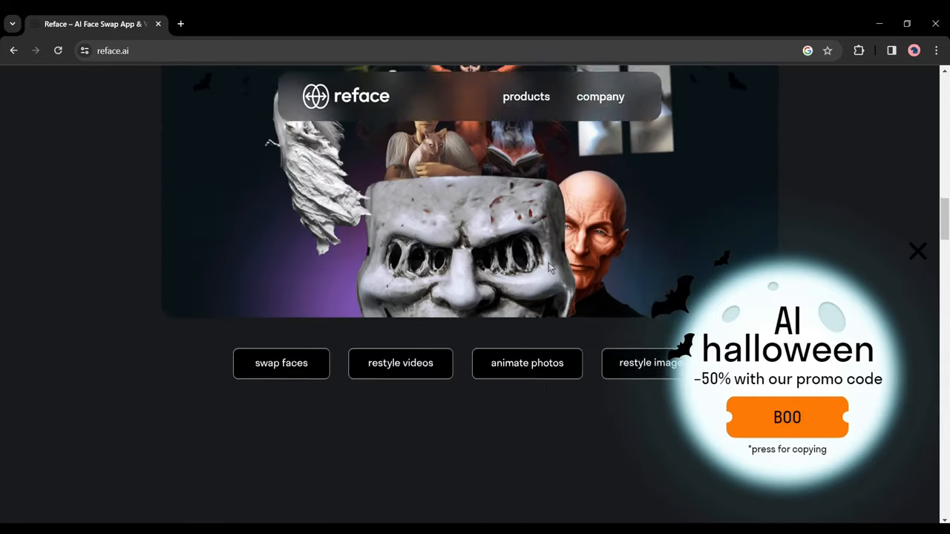
pyautogui.scroll(-3)
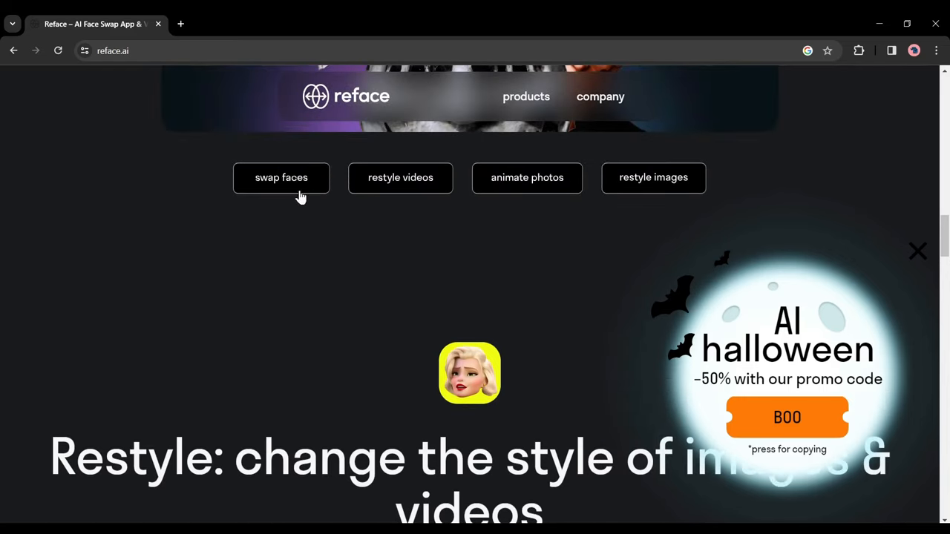
pyautogui.moveTo(400, 178)
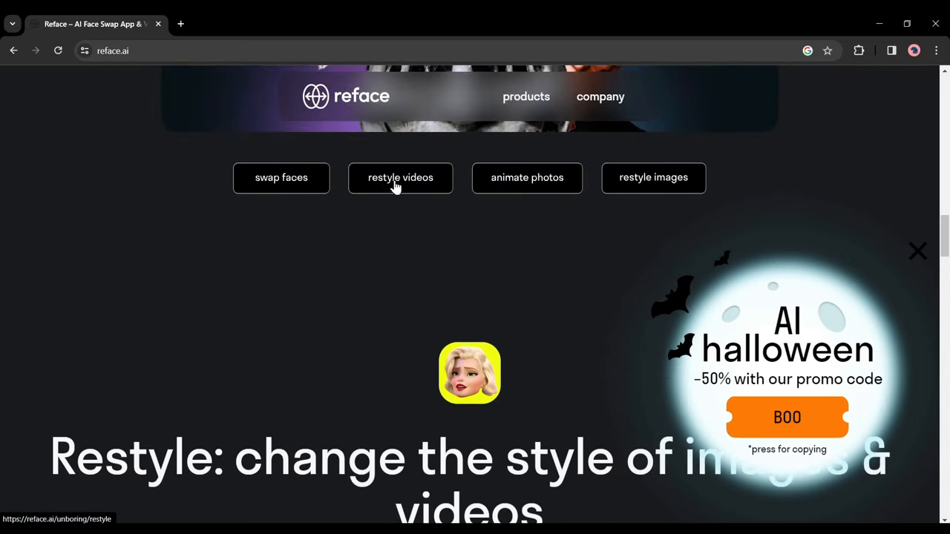
pyautogui.moveTo(442, 200)
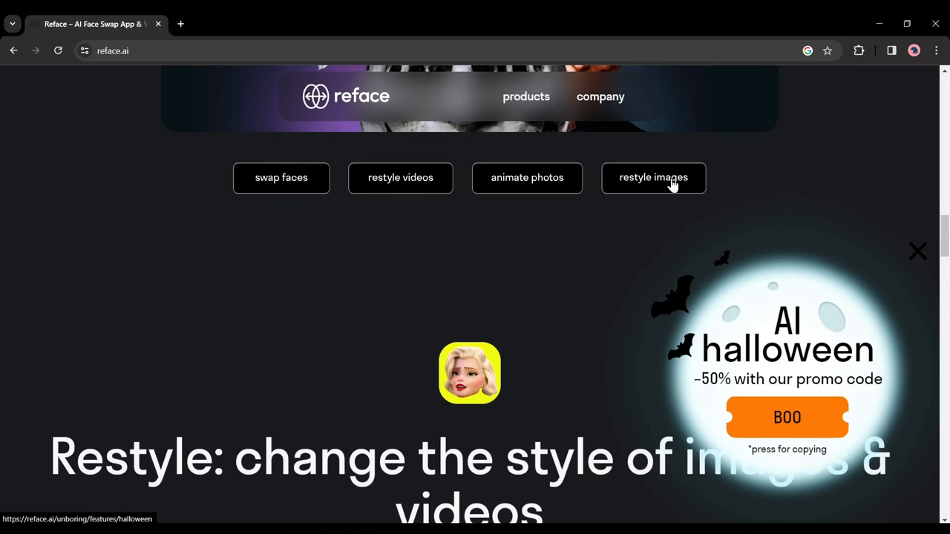
pyautogui.moveTo(282, 181)
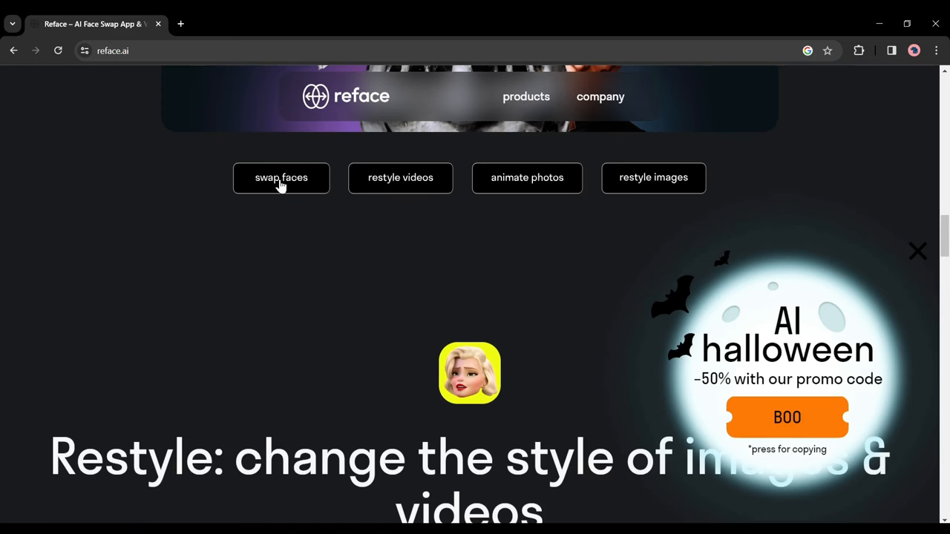
pyautogui.click(281, 178)
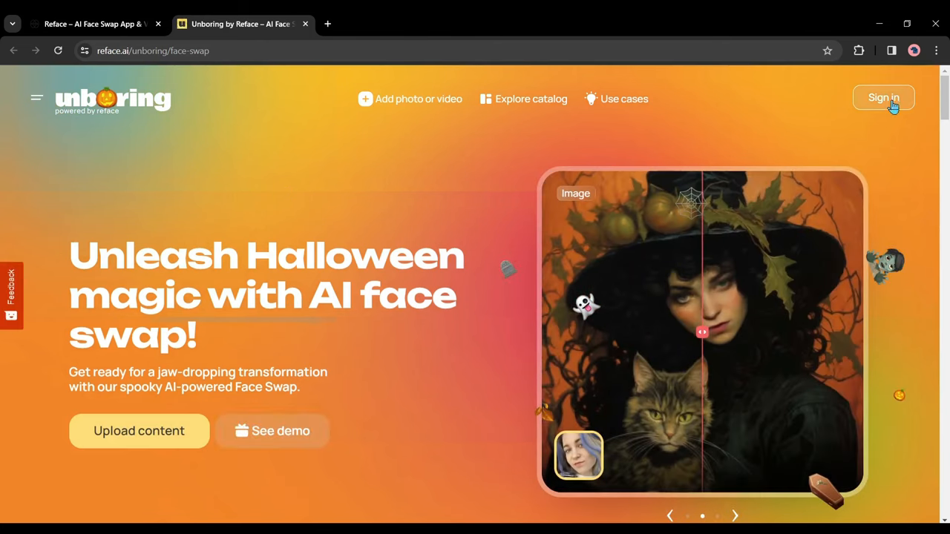
# Sign in to Unboring with Google and upload the woman's video clip to the editor.
pyautogui.click(883, 98)
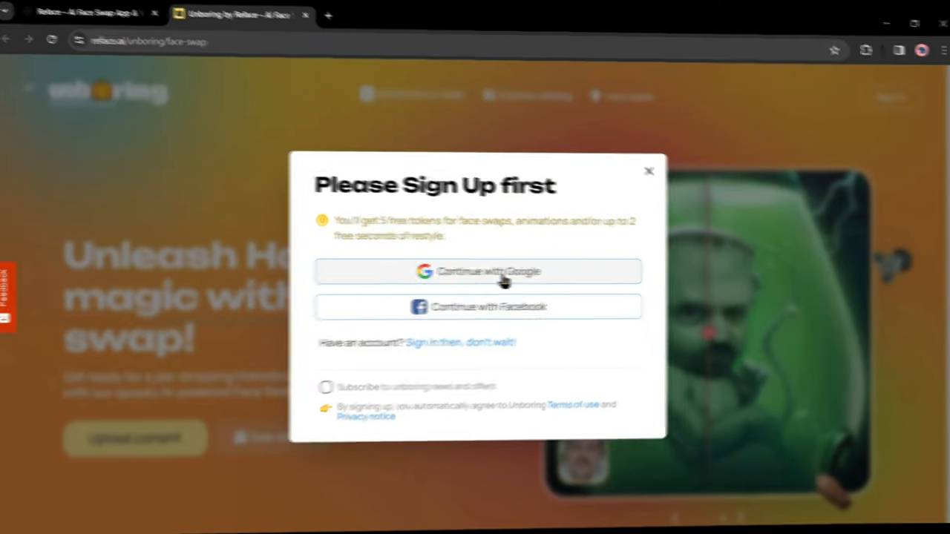
pyautogui.click(648, 172)
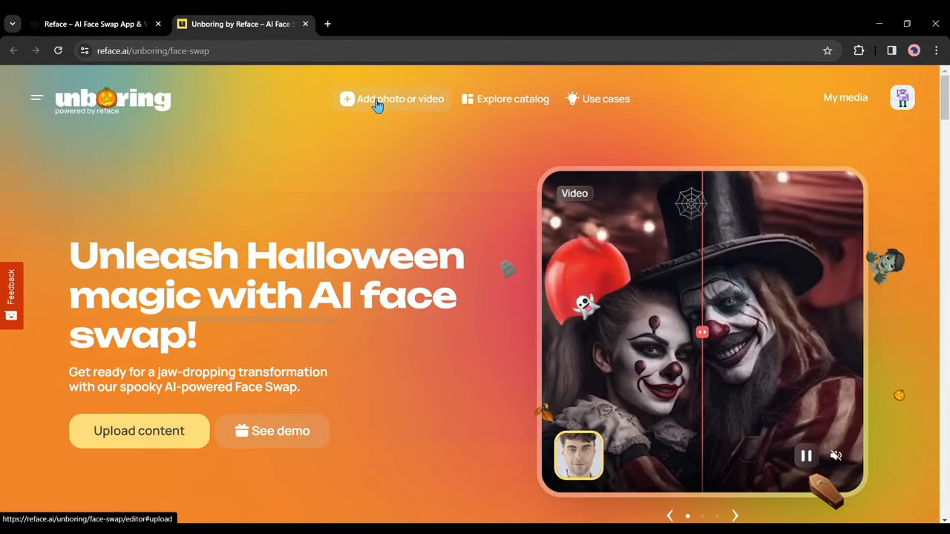
pyautogui.click(391, 98)
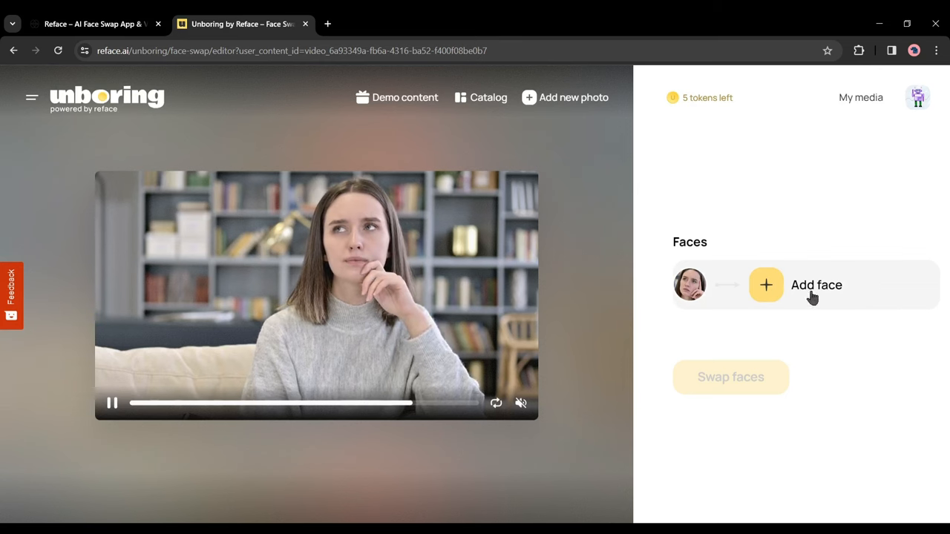
# Add the European woman's photo as the replacement face and start Swap faces.
pyautogui.click(765, 285)
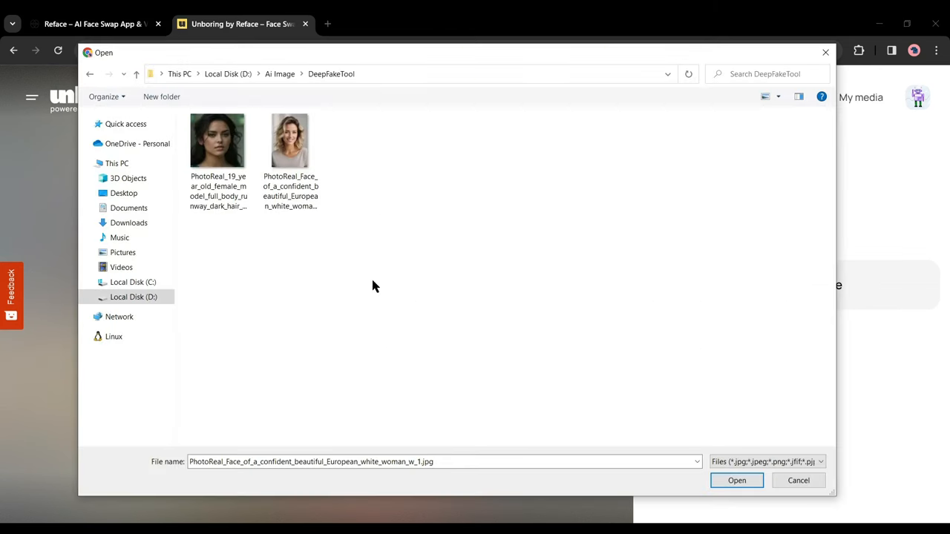
pyautogui.click(736, 481)
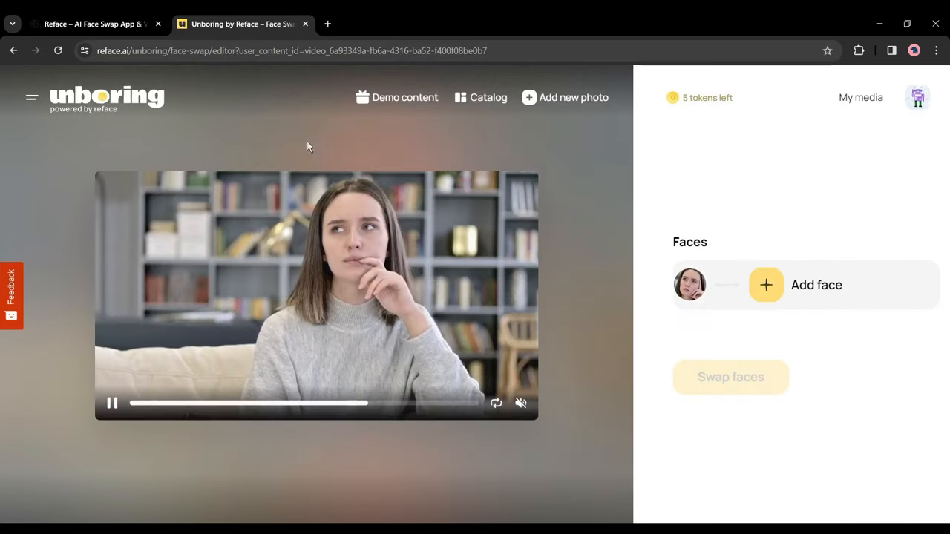
pyautogui.click(765, 285)
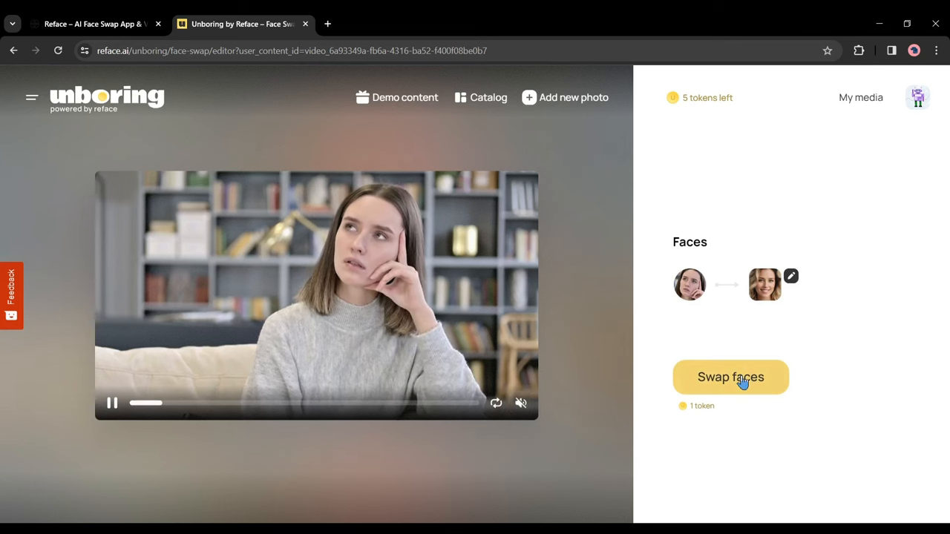
pyautogui.moveTo(671, 140)
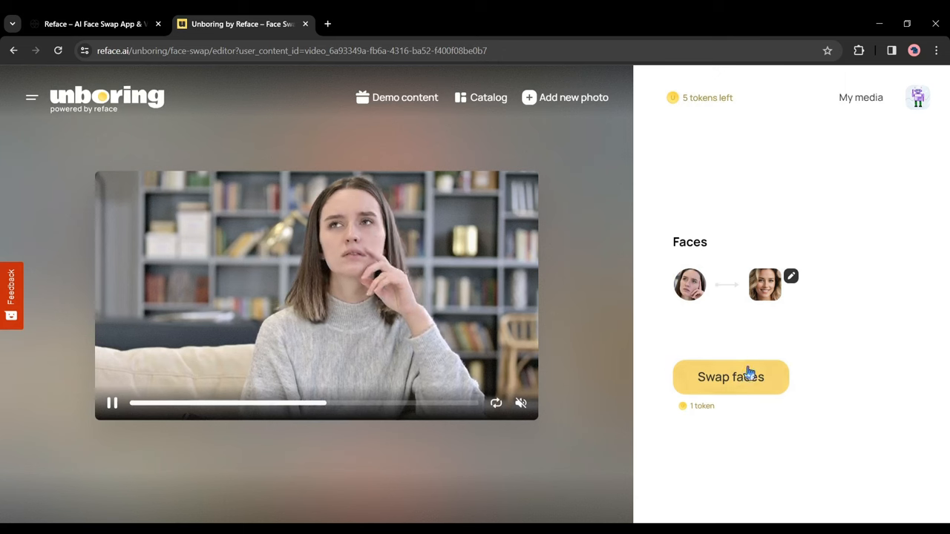
pyautogui.click(730, 377)
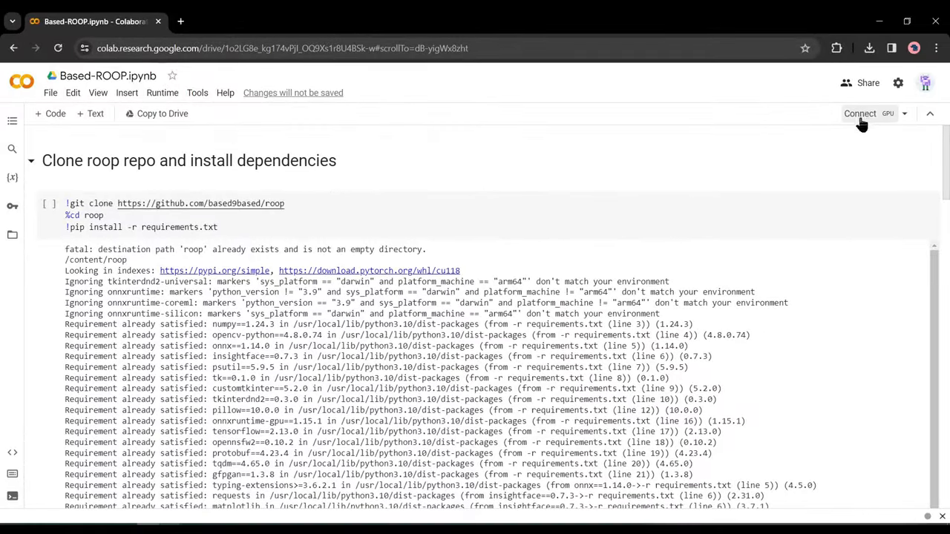
# Connect to a GPU runtime and run the 'Clone roop repo and install dependencies' cell.
pyautogui.click(859, 112)
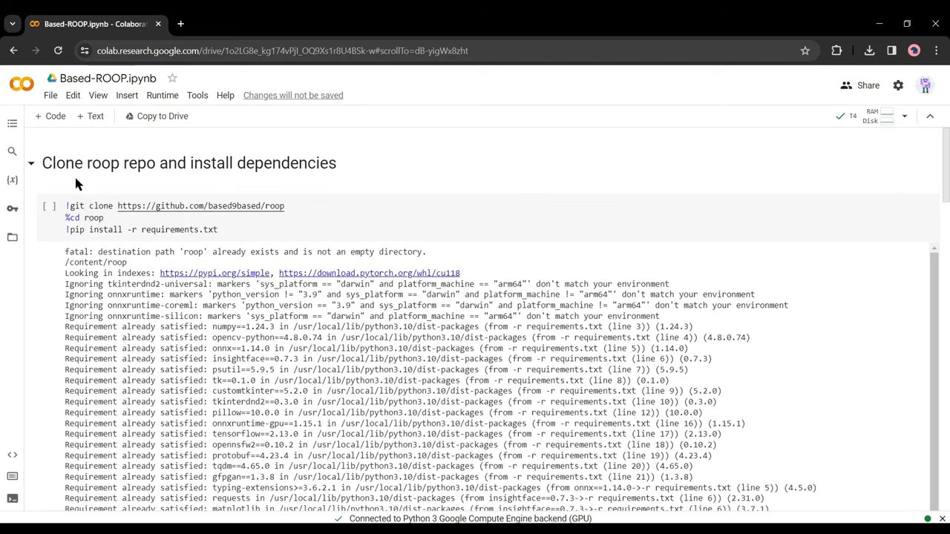
pyautogui.click(49, 206)
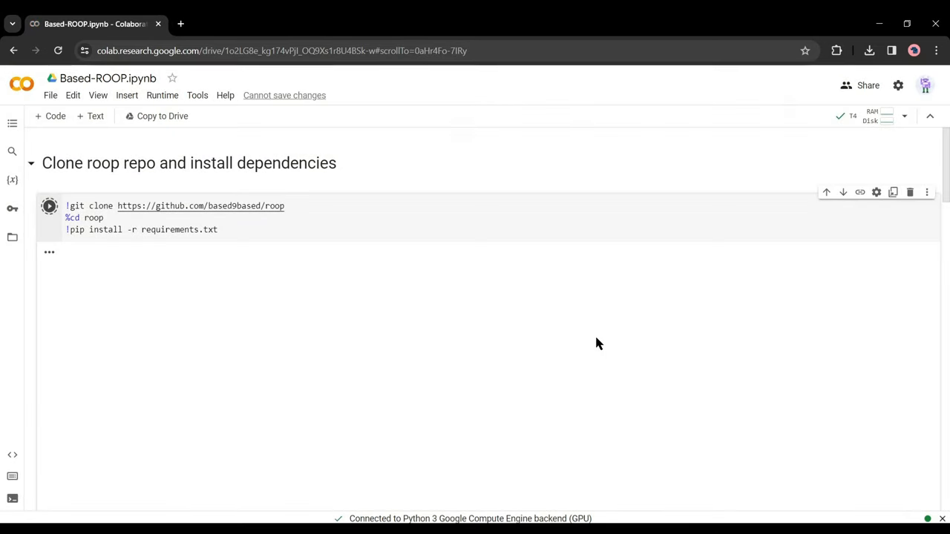
pyautogui.moveTo(278, 338)
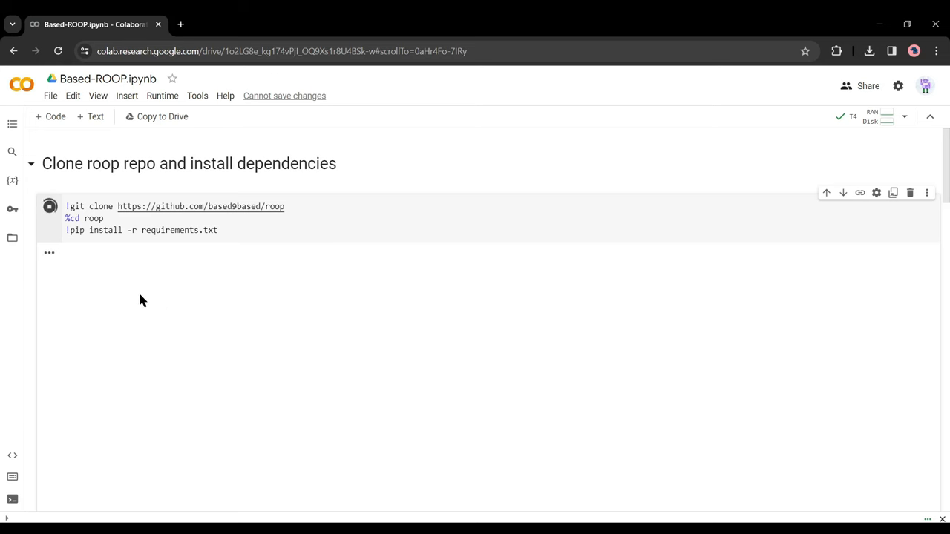
pyautogui.click(49, 206)
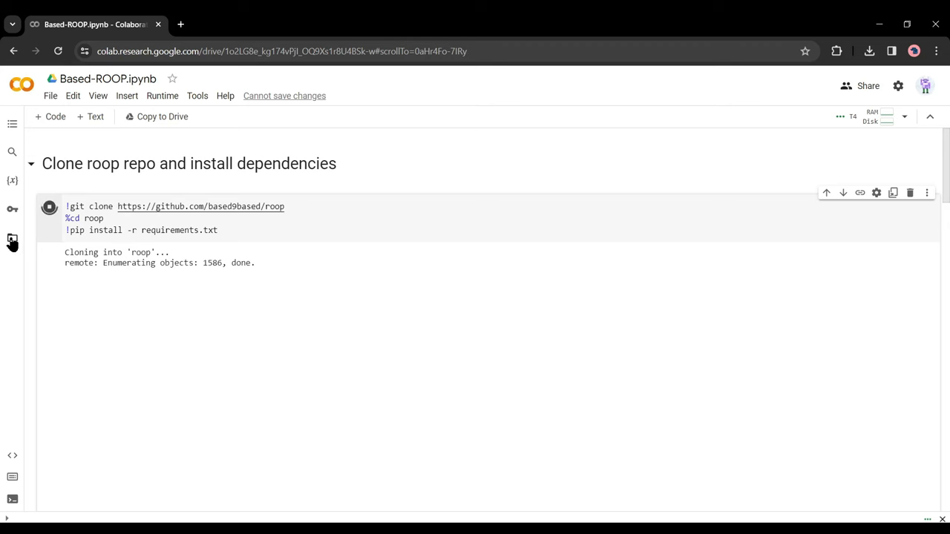
# Upload Image.jpg and Video.mp4 into the Colab runtime via the Files panel, confirming the warning.
pyautogui.click(11, 237)
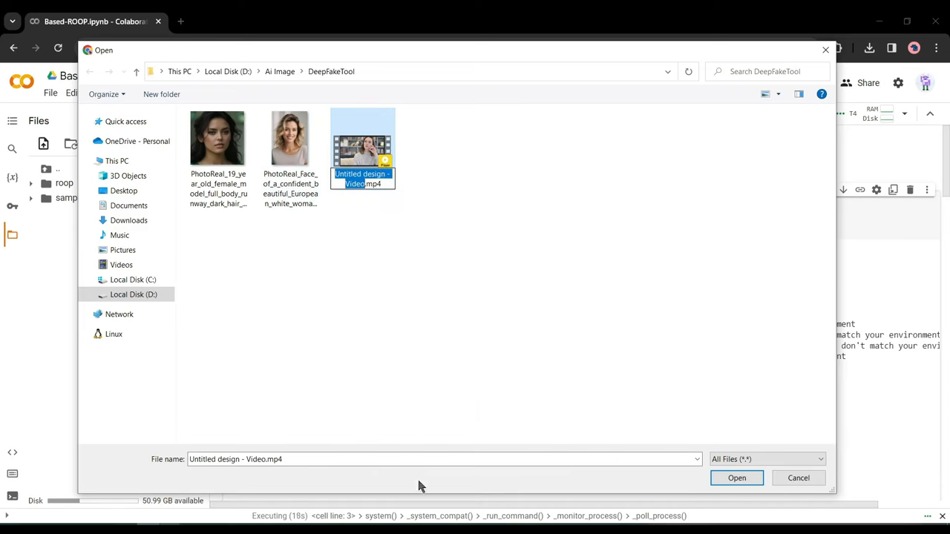
pyautogui.click(289, 140)
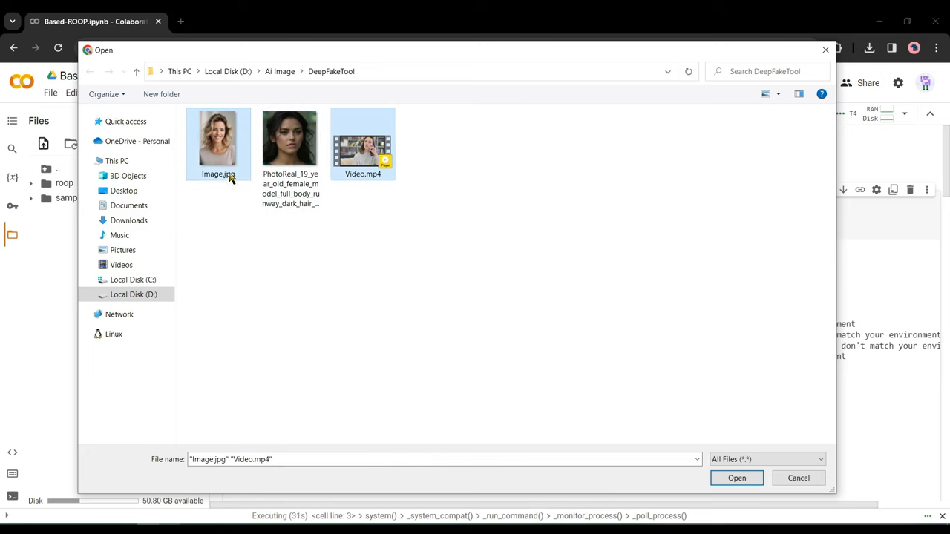
pyautogui.click(736, 478)
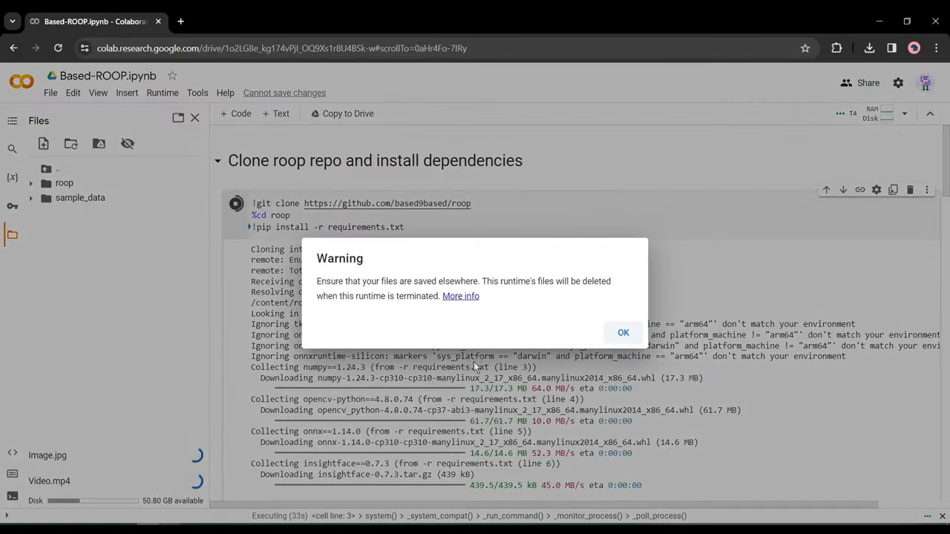
pyautogui.click(623, 332)
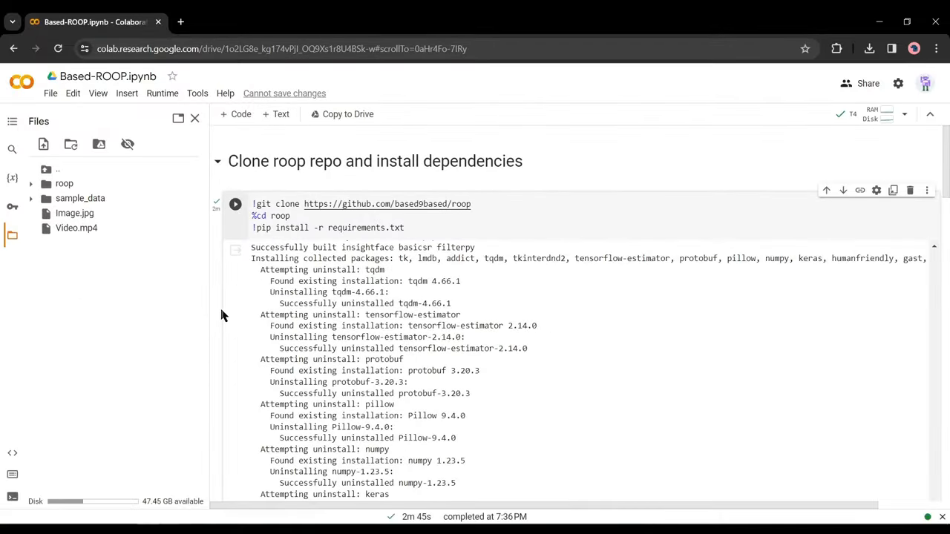
# Run the 'download model' cell to fetch inswapper_128.onnx into the runtime.
pyautogui.scroll(-3)
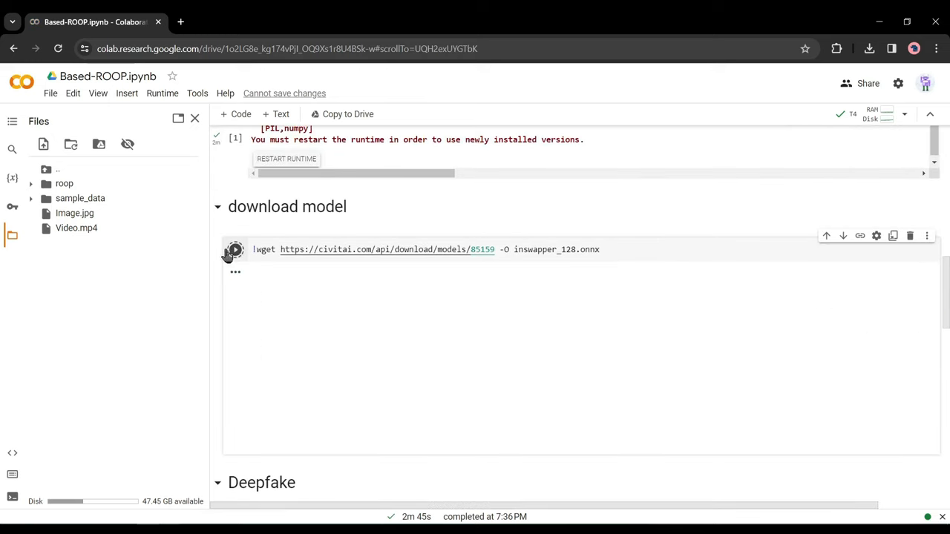
pyautogui.click(234, 249)
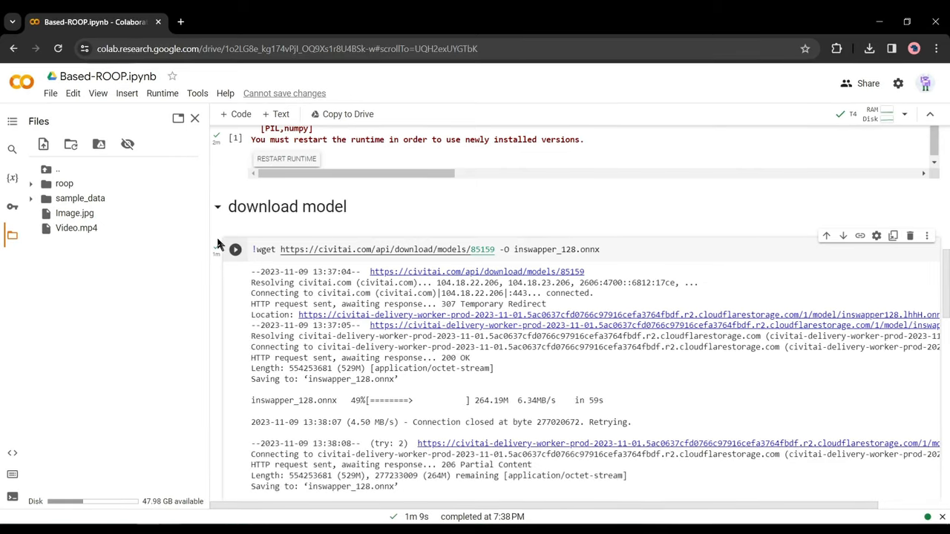
pyautogui.scroll(-3)
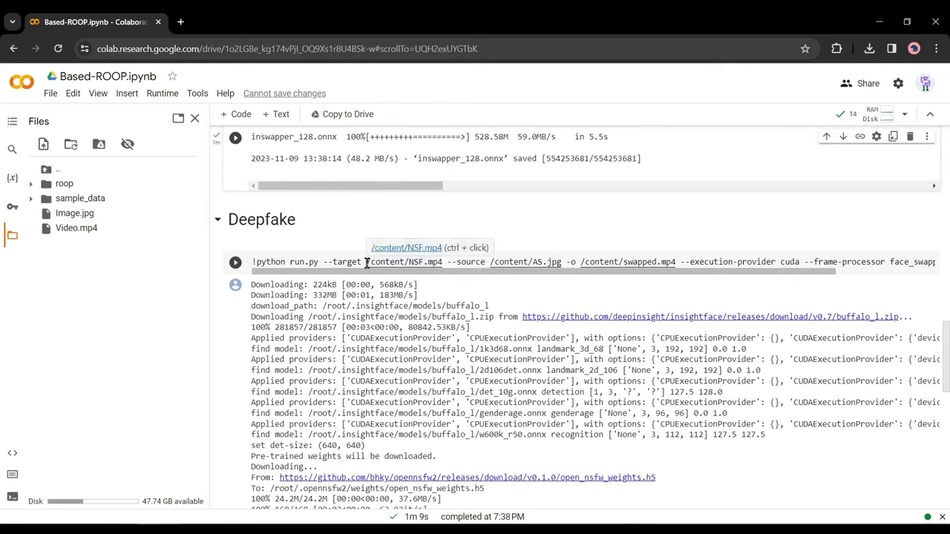
pyautogui.moveTo(531, 260)
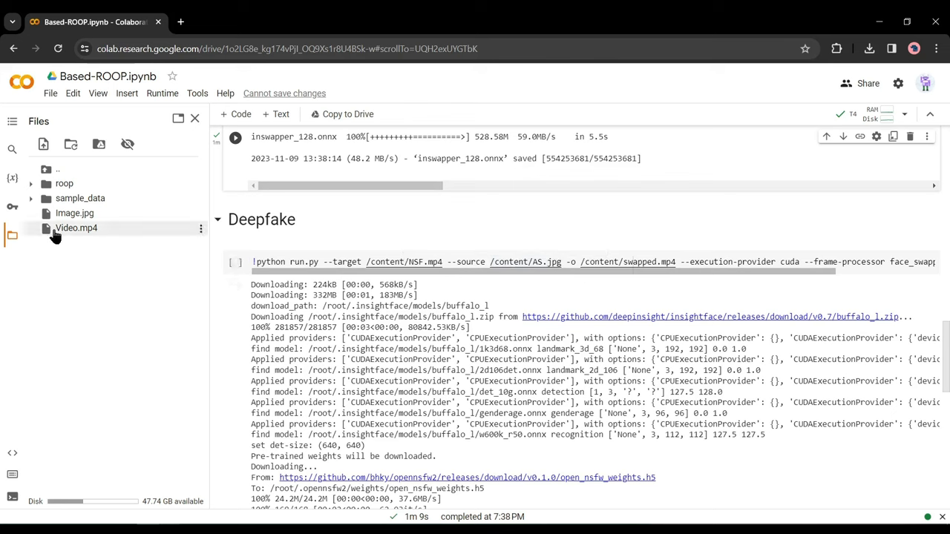
pyautogui.moveTo(86, 245)
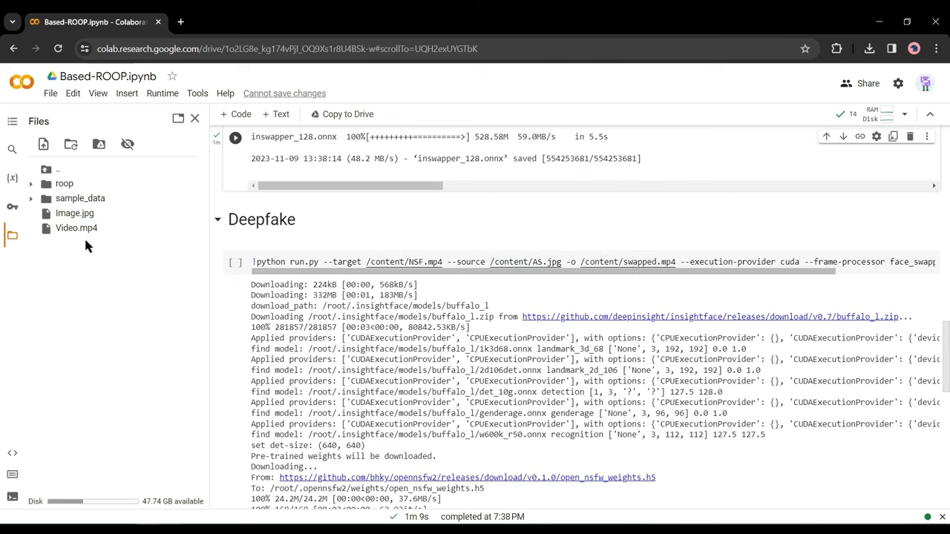
pyautogui.moveTo(77, 228)
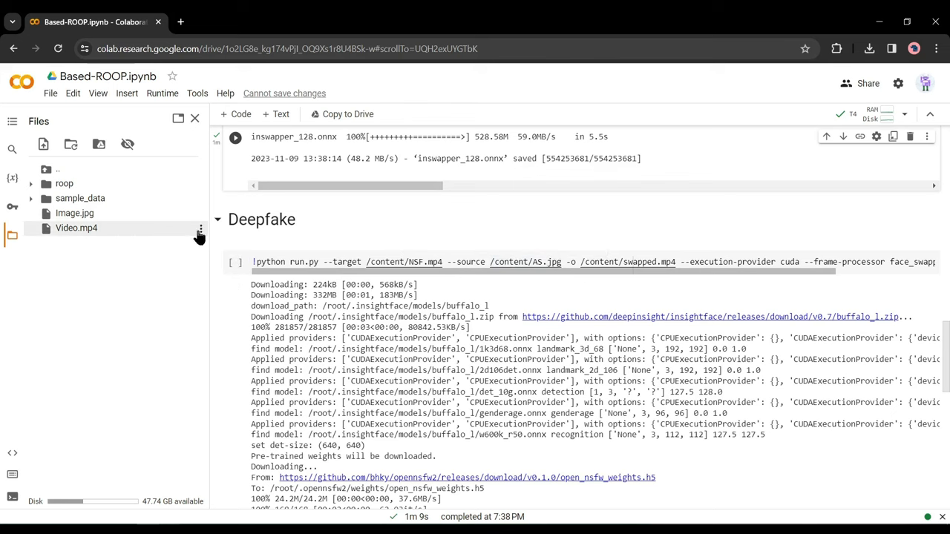
# Set the Deepfake cell's --target path to /content/Video.mp4 and rerun it.
pyautogui.click(200, 228)
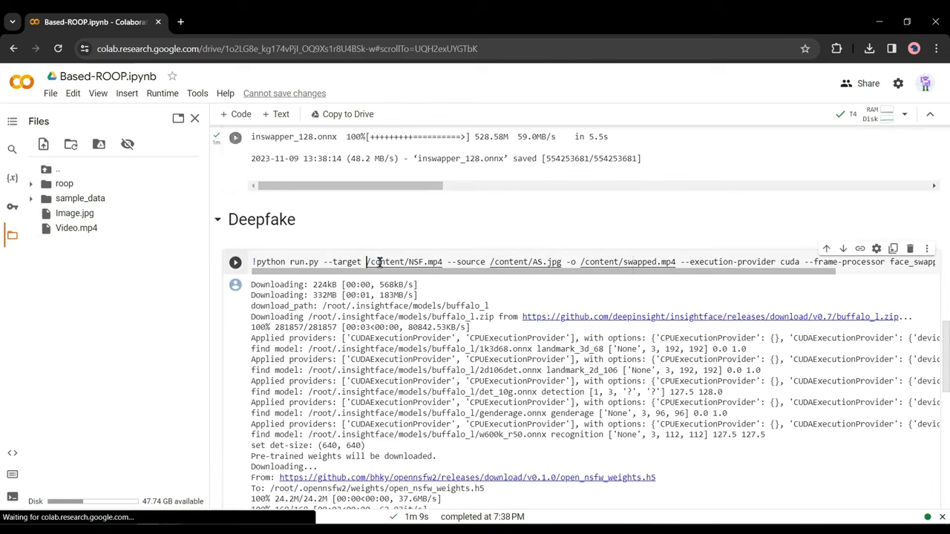
pyautogui.doubleClick(404, 261)
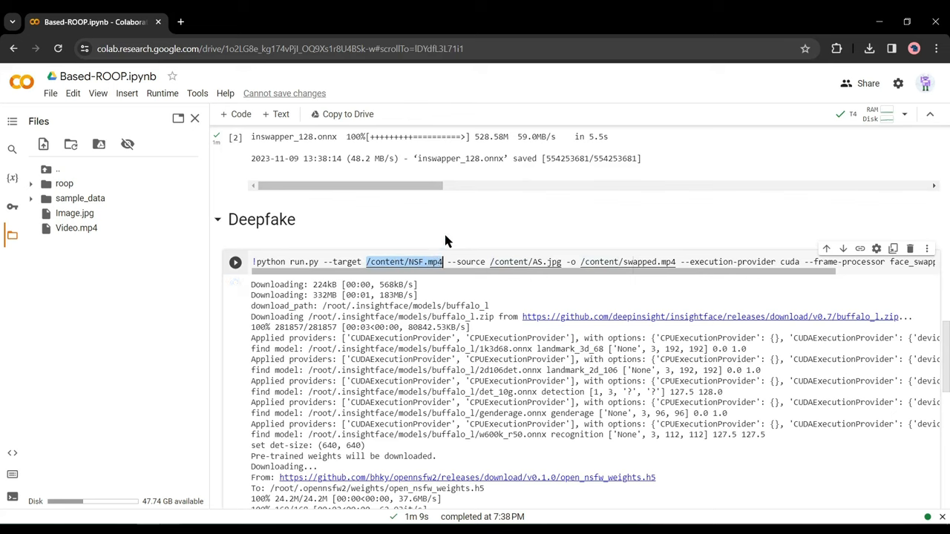
pyautogui.write('/content/Video.mp4')
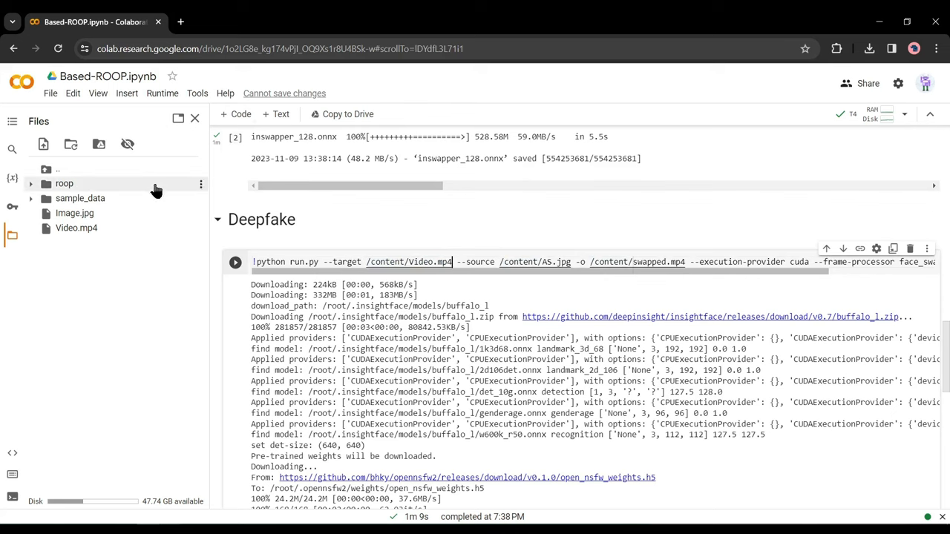
pyautogui.moveTo(116, 217)
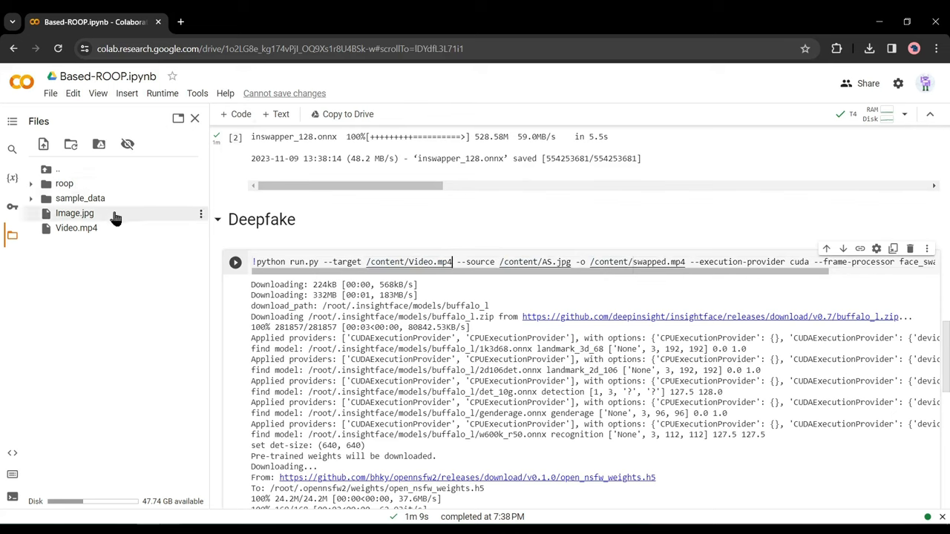
pyautogui.click(200, 214)
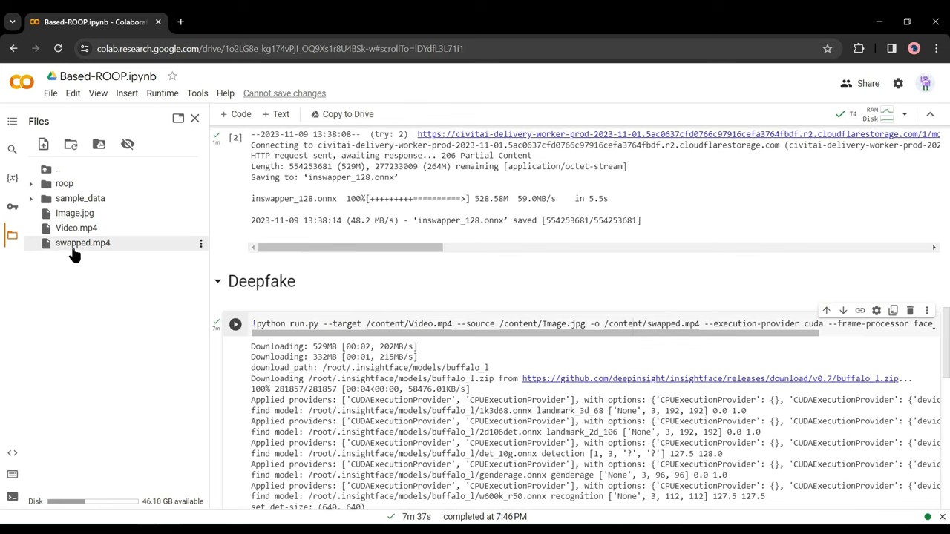
pyautogui.moveTo(190, 250)
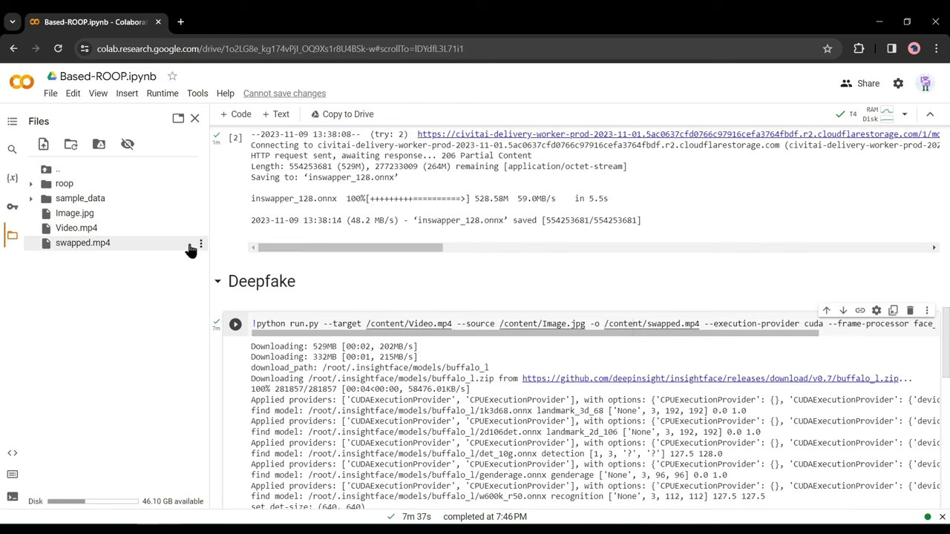
# Show the file actions menu for swapped.mp4, including Download.
pyautogui.click(200, 243)
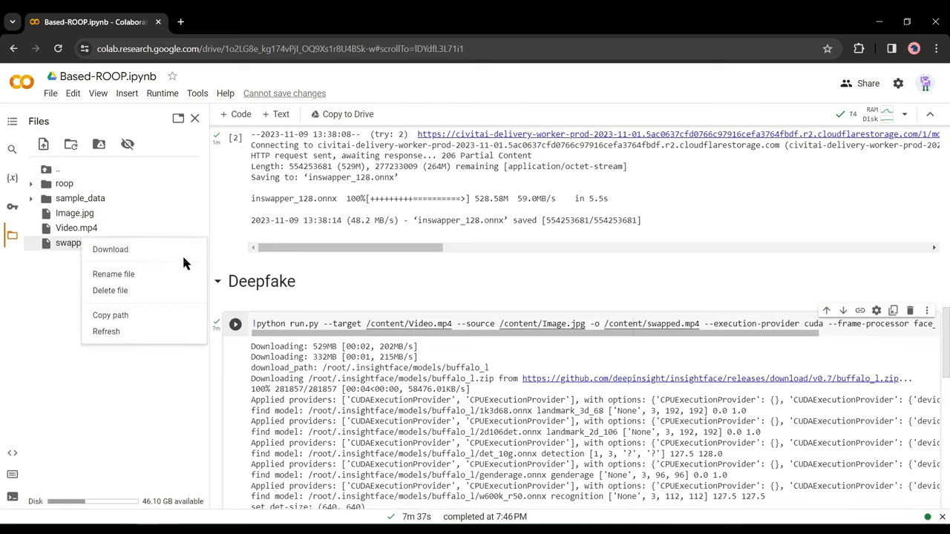